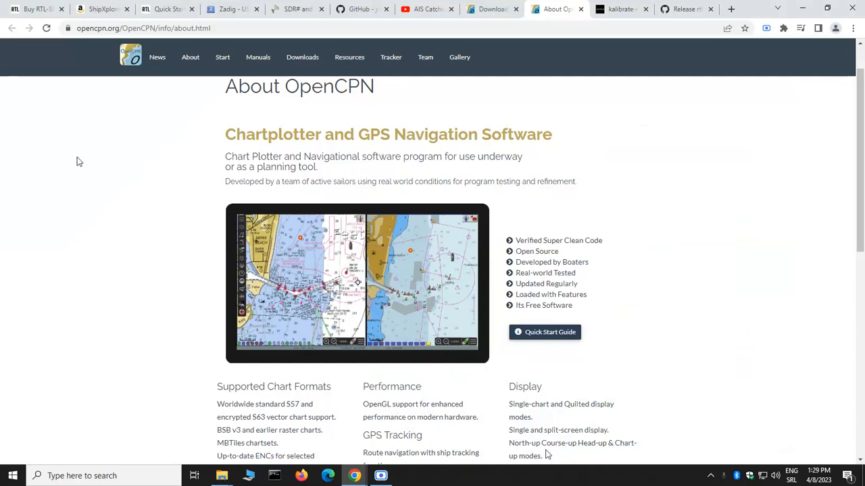
{"action": "mouse_move", "coordinate": [426, 9]}
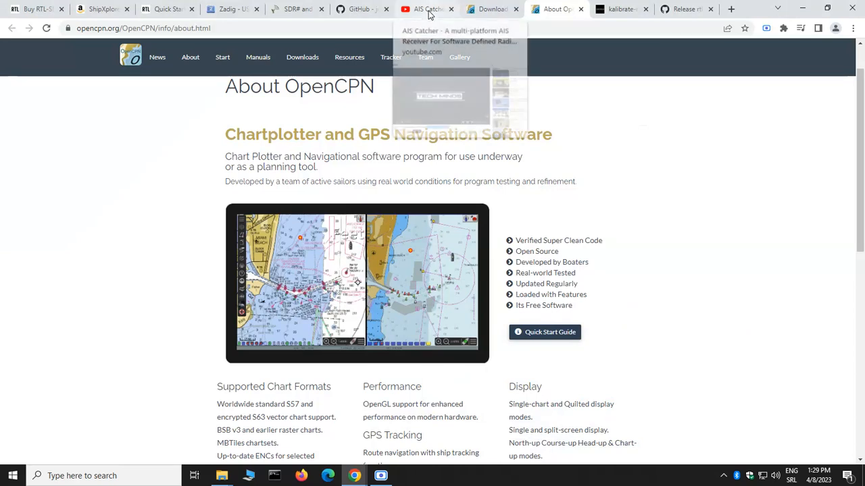
- Show the Tech Minds AIS Catcher video and select 'AIS Catcher' in its title
{"action": "left_click", "coordinate": [426, 9]}
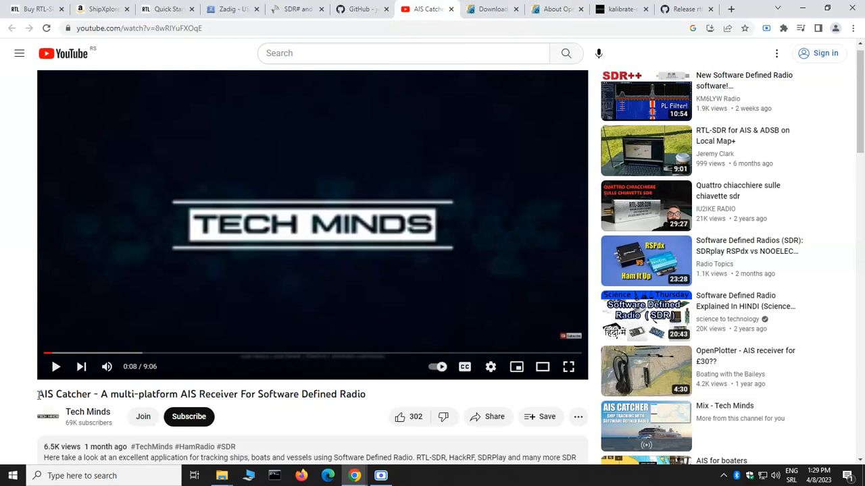
{"action": "double_click", "coordinate": [65, 394]}
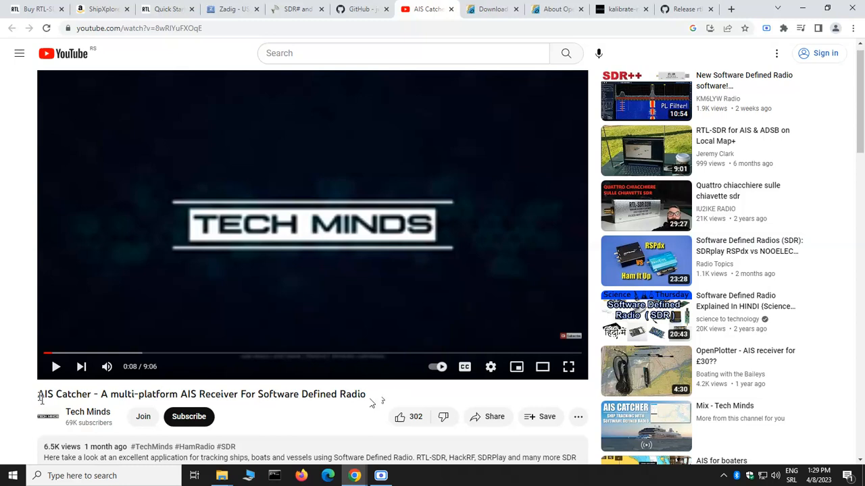
{"action": "double_click", "coordinate": [65, 394]}
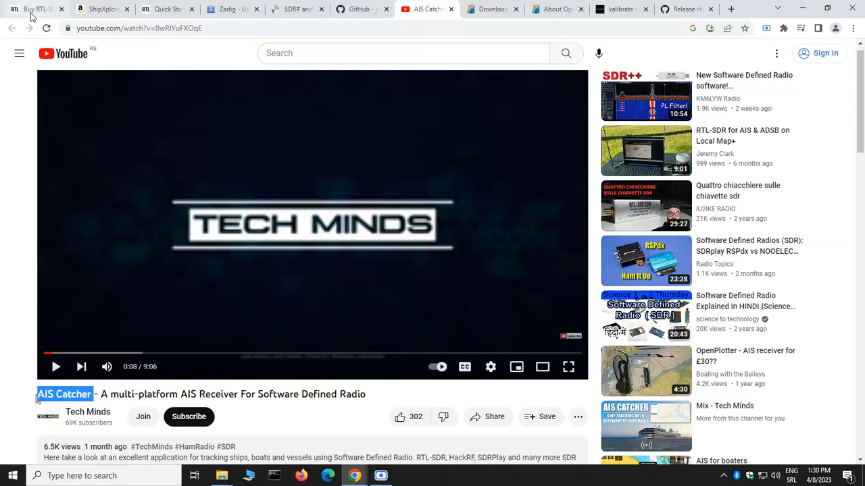
- Show the rtl-sdr.com page for buying the RTL-SDR Blog V3 dongle
{"action": "left_click", "coordinate": [37, 9]}
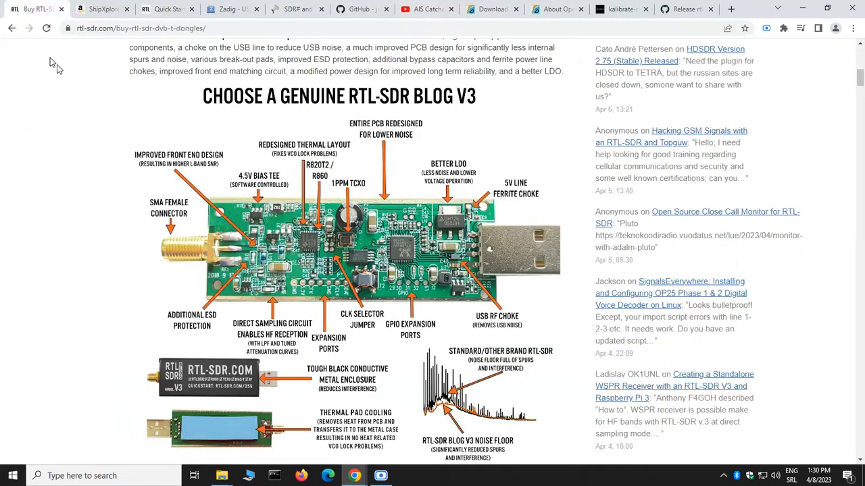
{"action": "mouse_move", "coordinate": [202, 102]}
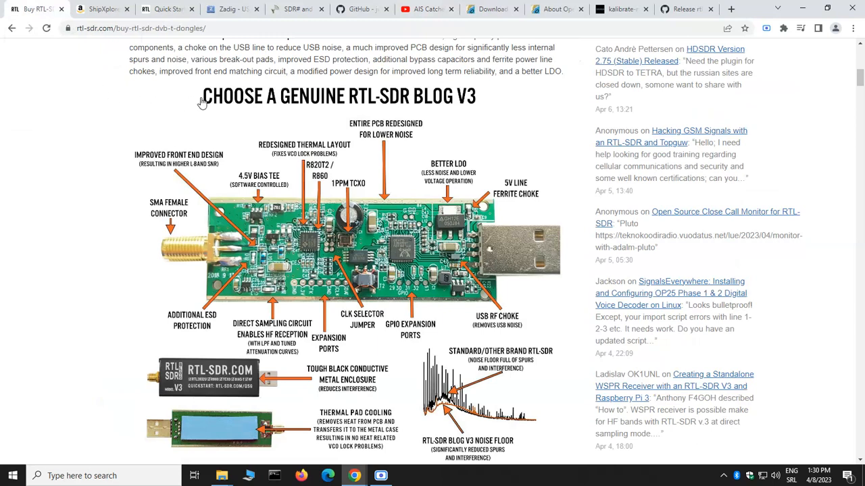
{"action": "mouse_move", "coordinate": [422, 101]}
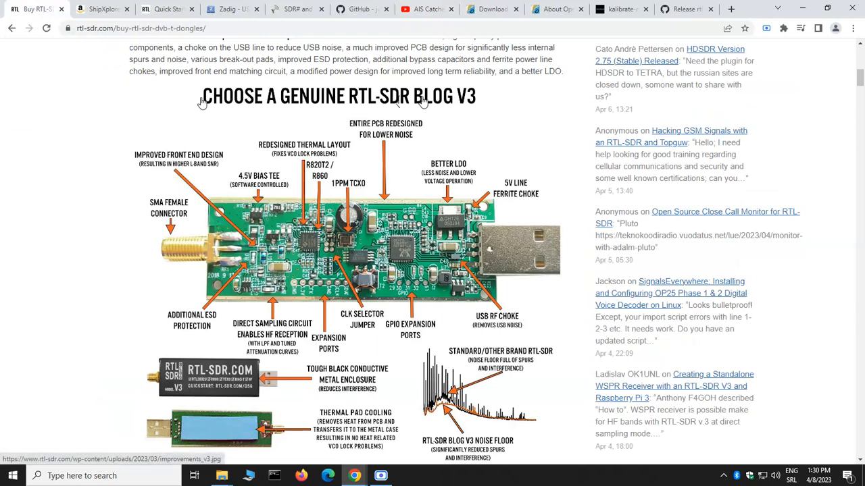
{"action": "mouse_move", "coordinate": [458, 110]}
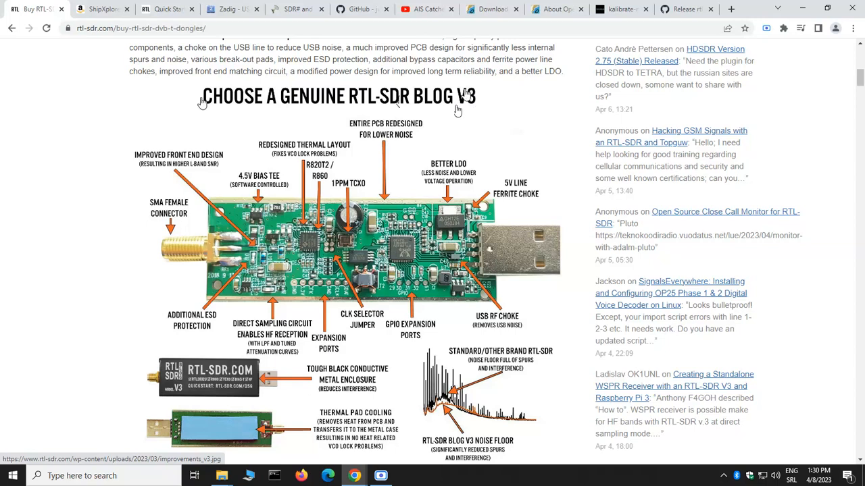
{"action": "mouse_move", "coordinate": [465, 96]}
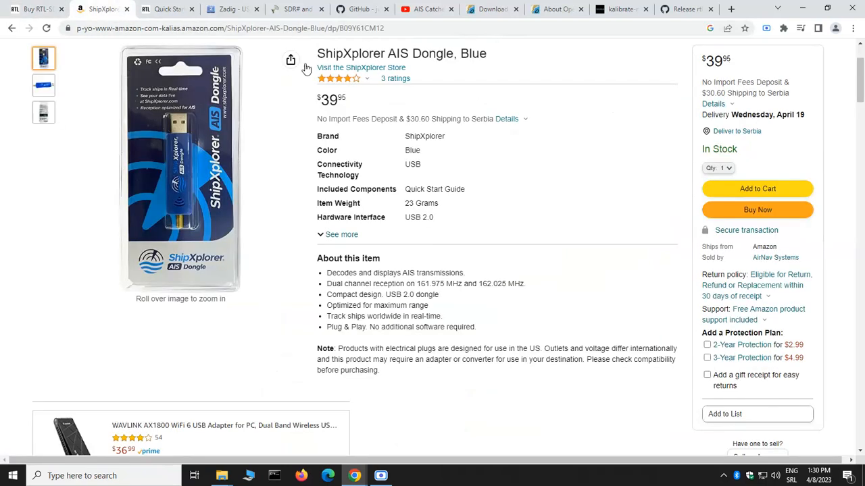
{"action": "mouse_move", "coordinate": [360, 56]}
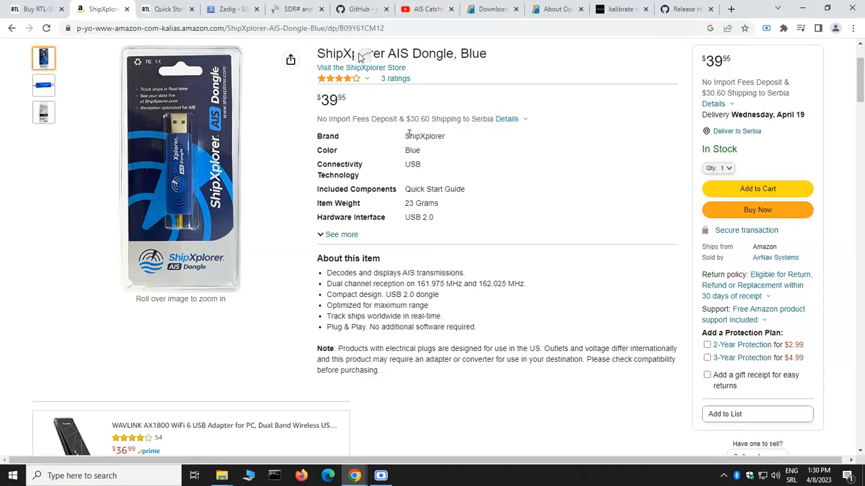
{"action": "mouse_move", "coordinate": [408, 150]}
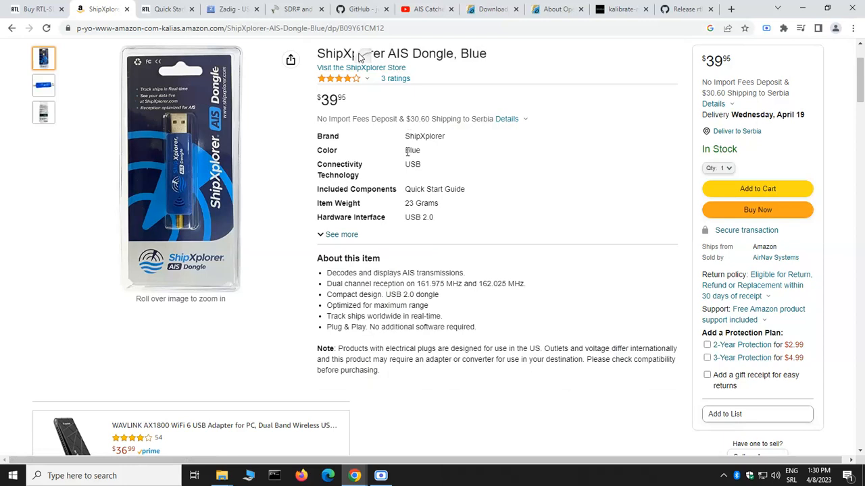
{"action": "mouse_move", "coordinate": [385, 188]}
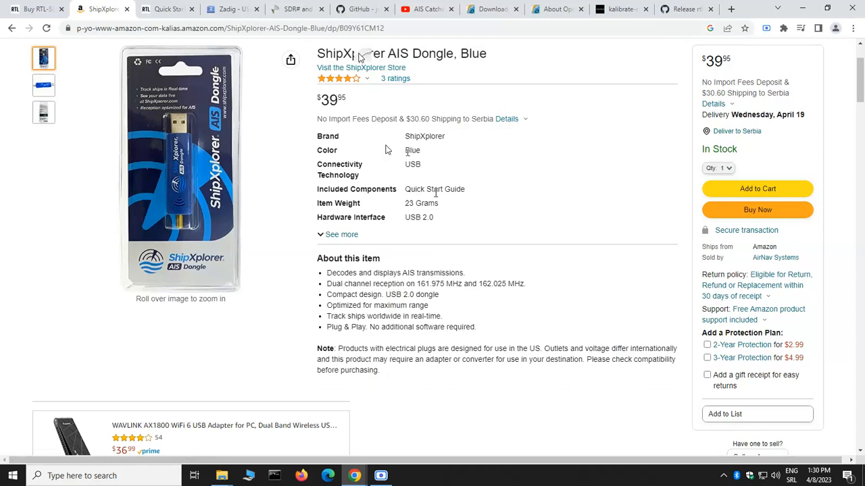
{"action": "mouse_move", "coordinate": [387, 187]}
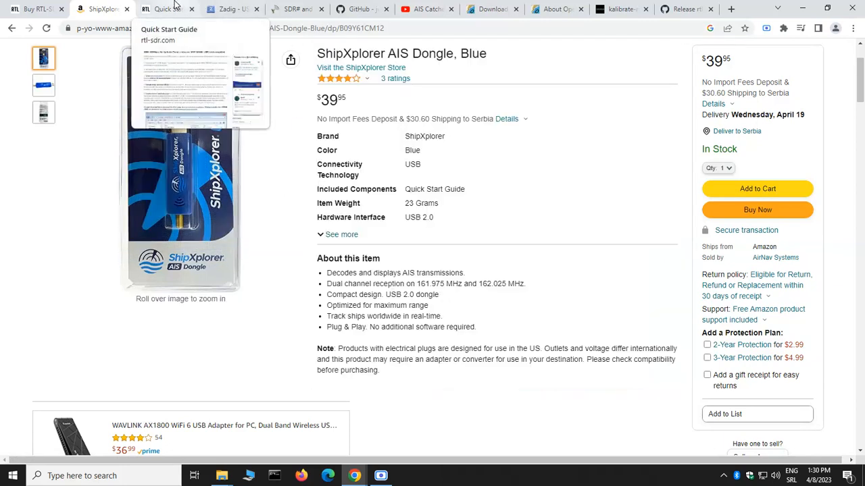
- Pass the RTL-SDR Quick Start Guide and show the Zadig 2.8 download page
{"action": "left_click", "coordinate": [165, 9]}
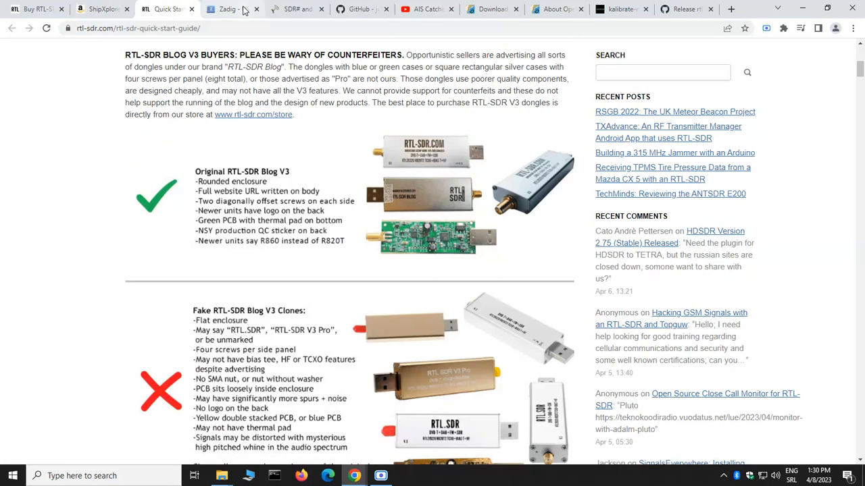
{"action": "left_click", "coordinate": [223, 8]}
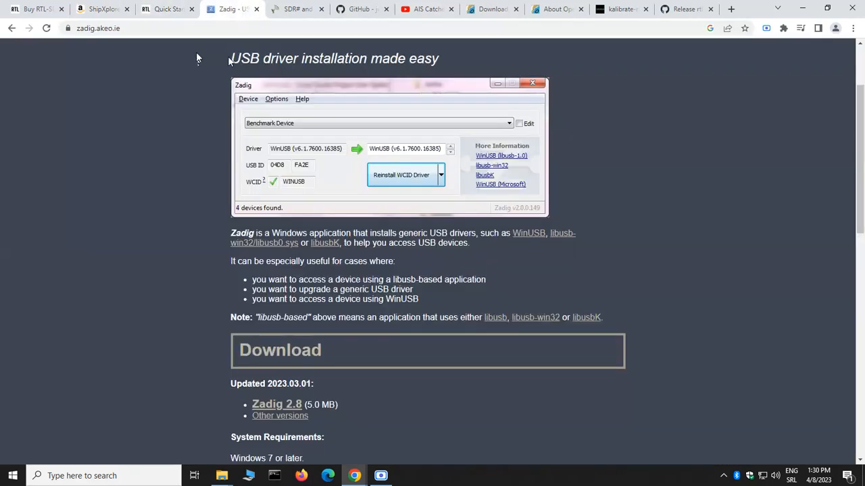
{"action": "mouse_move", "coordinate": [307, 57]}
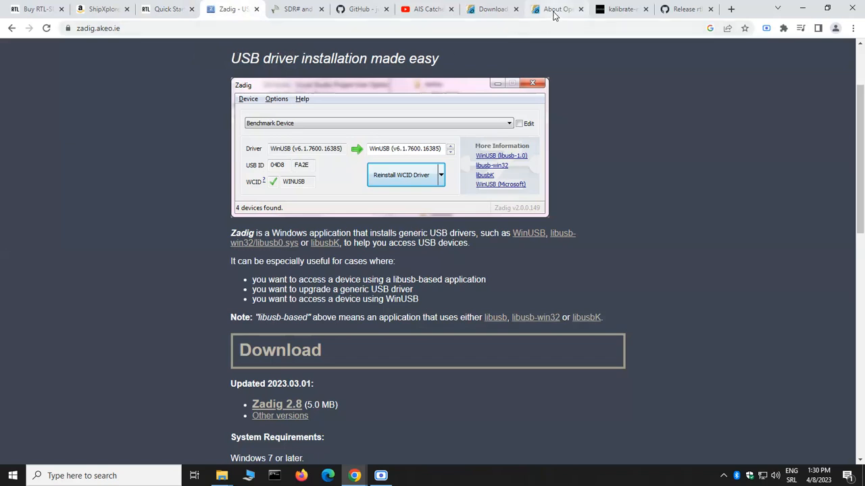
- Show the About OpenCPN page describing the free chartplotter software
{"action": "left_click", "coordinate": [554, 9]}
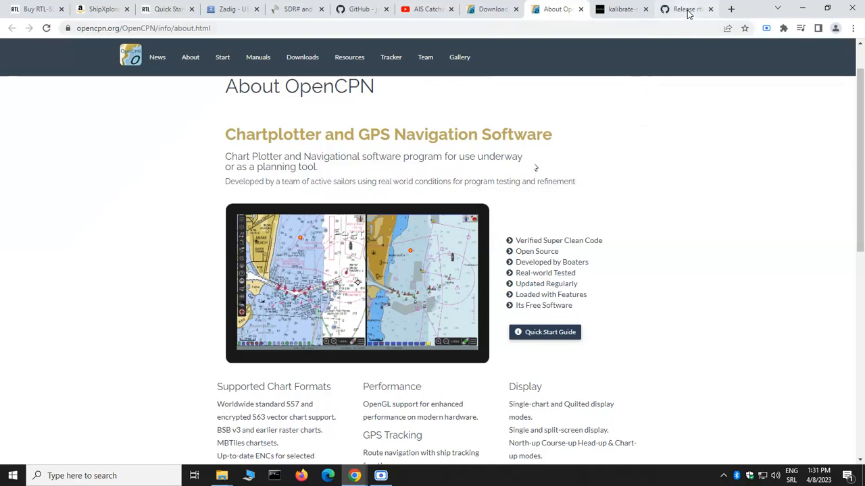
{"action": "mouse_move", "coordinate": [685, 9]}
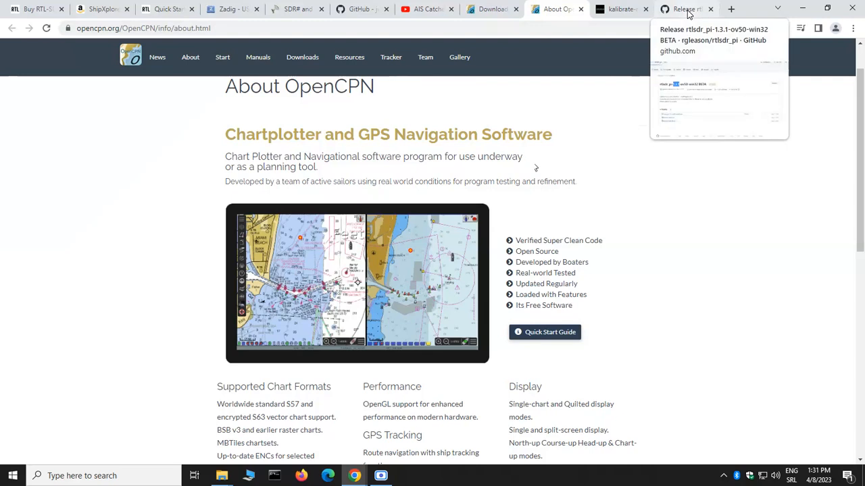
- View the rtlsdr_pi-1.3.1-ov50-win32 BETA release and highlight 'rtlsdr_pi' in its title
{"action": "left_click", "coordinate": [683, 9]}
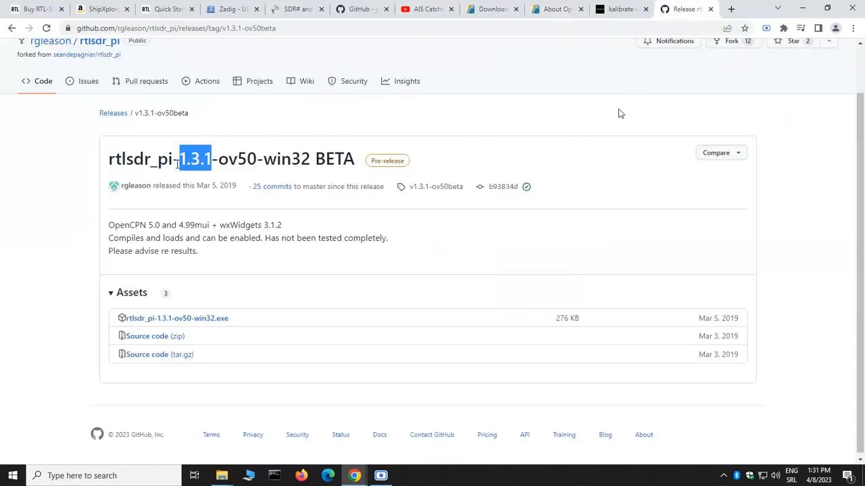
{"action": "left_click", "coordinate": [122, 159]}
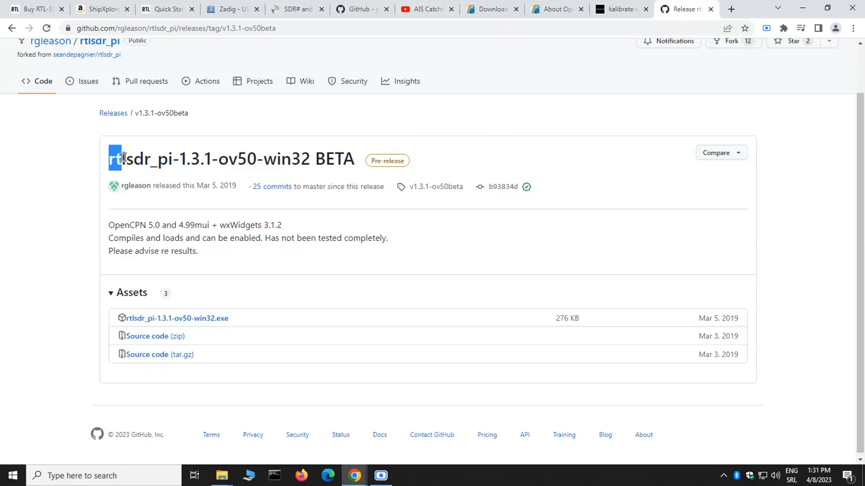
{"action": "double_click", "coordinate": [137, 159]}
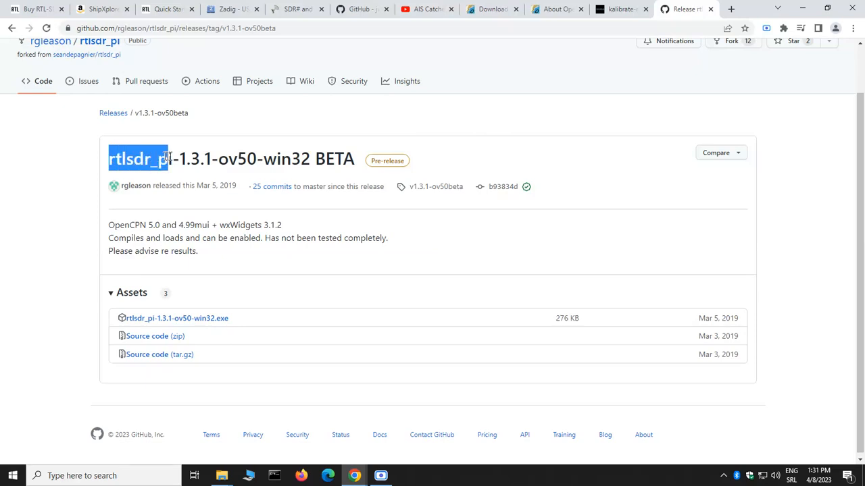
{"action": "left_click_drag", "start_coordinate": [155, 160], "coordinate": [209, 159]}
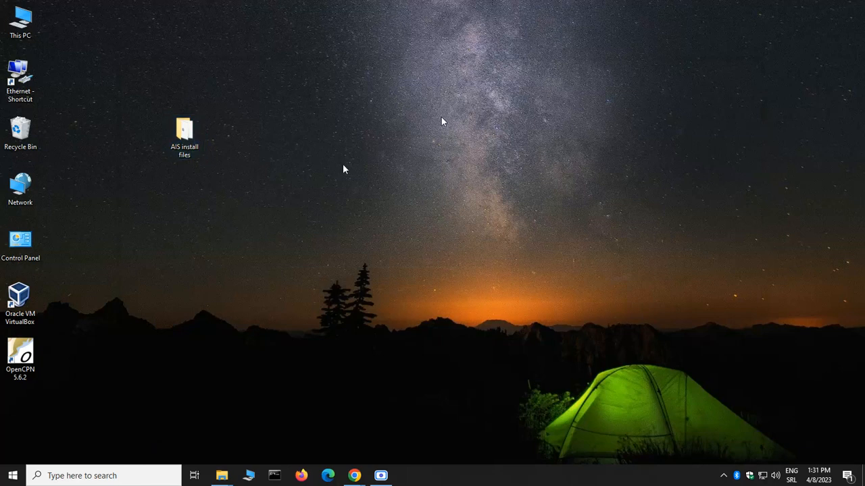
- Run rtlsdr_pi-1.3.1-ov50-win32.exe from AIS install files, accepting the license through to Finish
{"action": "double_click", "coordinate": [184, 132]}
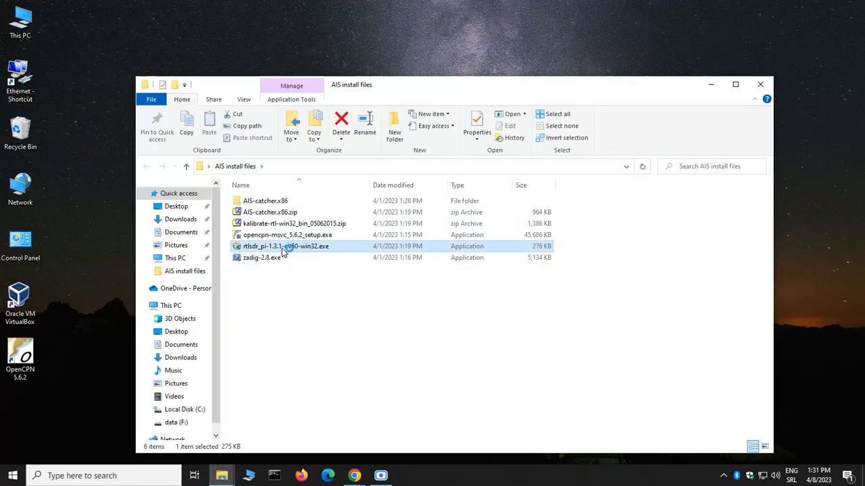
{"action": "double_click", "coordinate": [285, 245]}
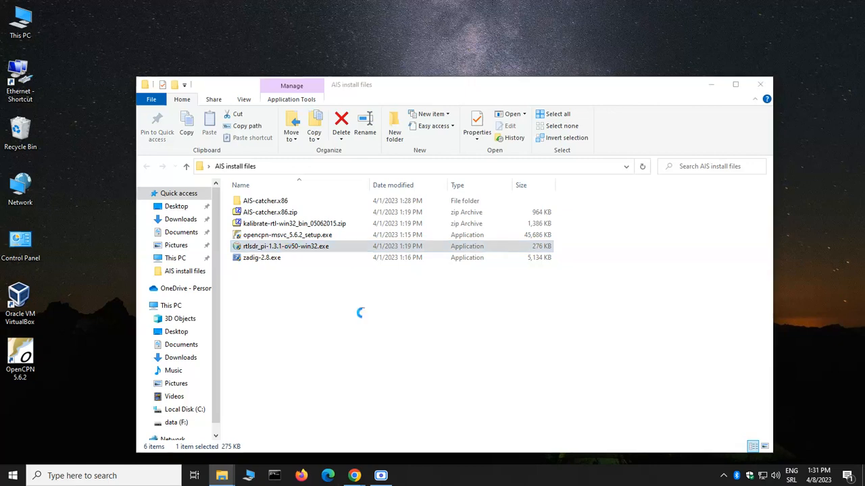
{"action": "double_click", "coordinate": [285, 246]}
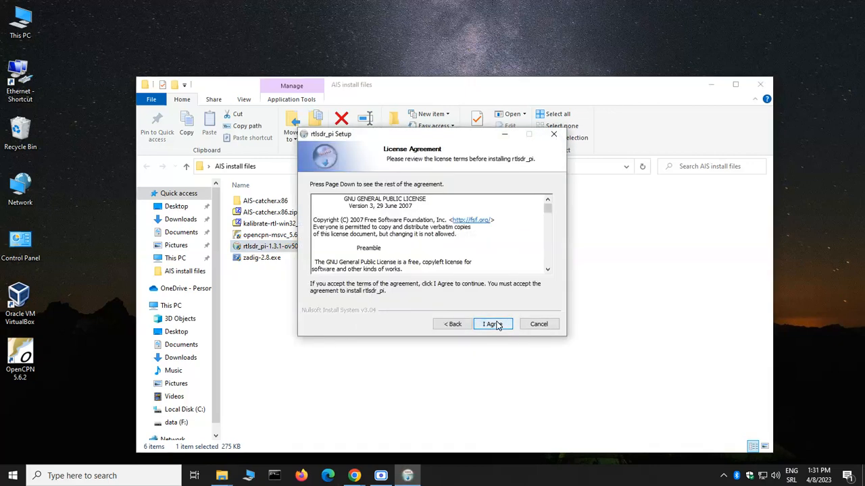
{"action": "left_click", "coordinate": [489, 324]}
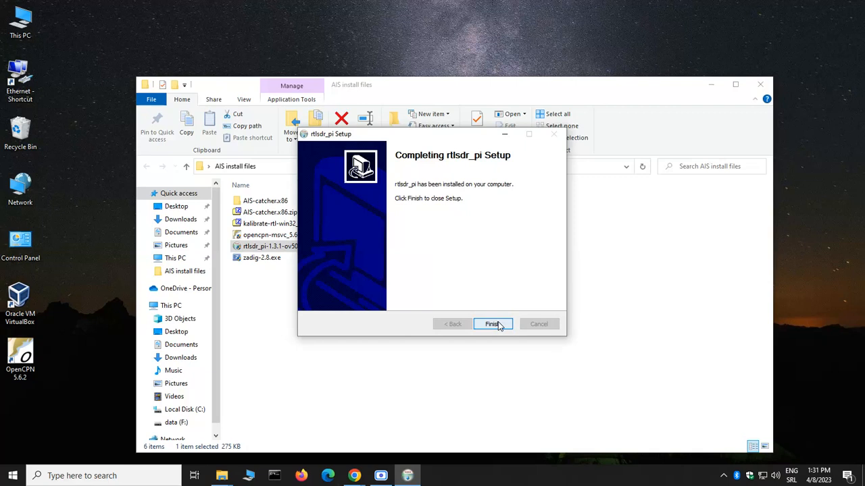
{"action": "mouse_move", "coordinate": [487, 285]}
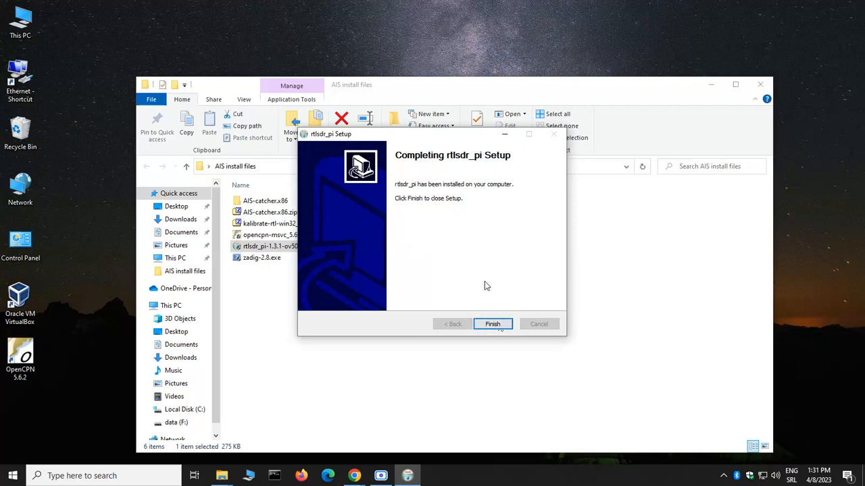
{"action": "mouse_move", "coordinate": [480, 286]}
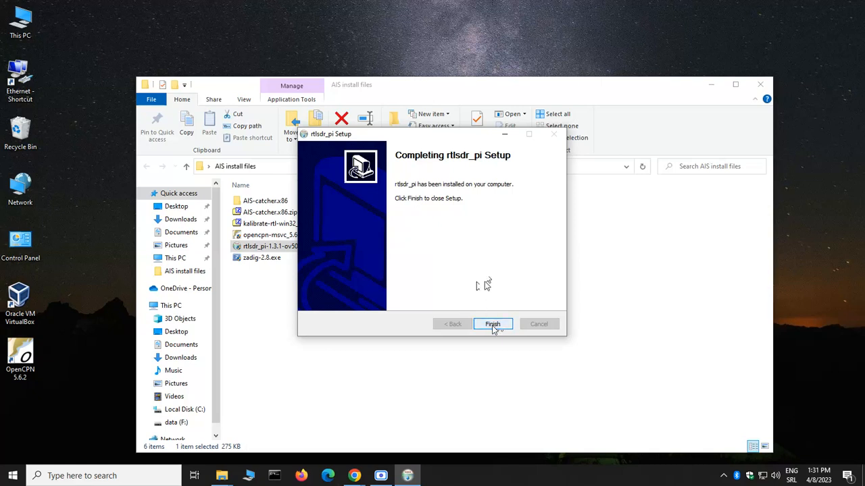
{"action": "left_click", "coordinate": [492, 323]}
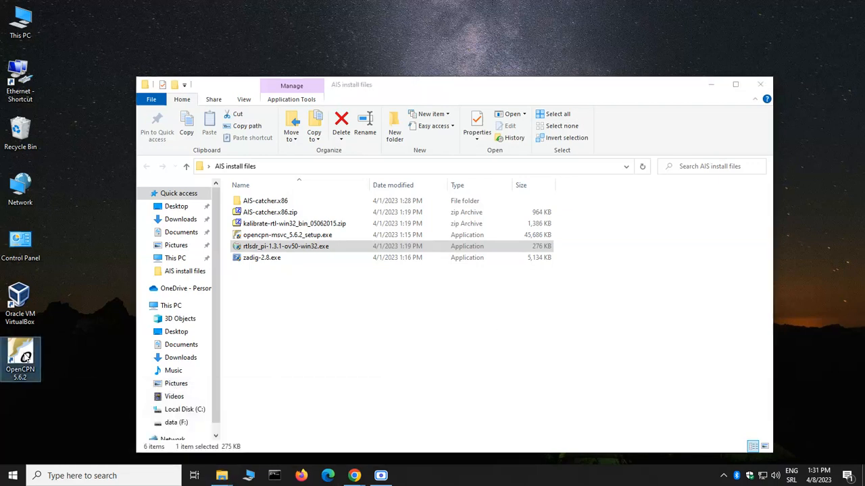
{"action": "mouse_move", "coordinate": [27, 348]}
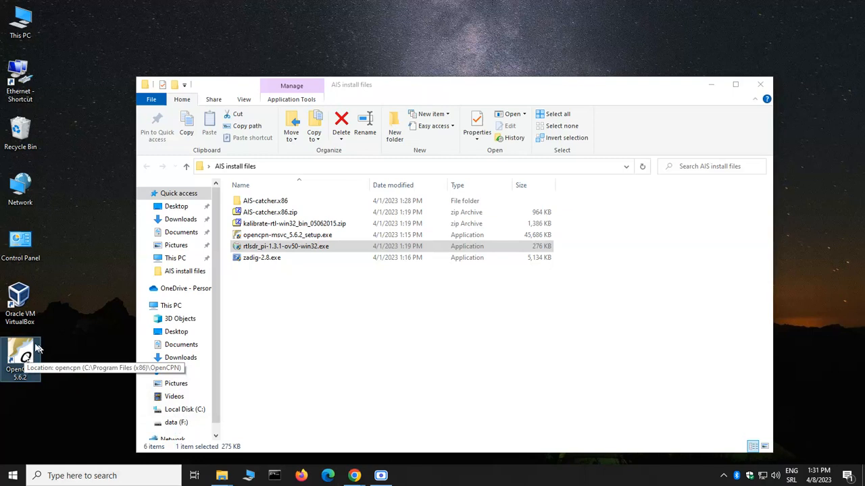
{"action": "mouse_move", "coordinate": [37, 348]}
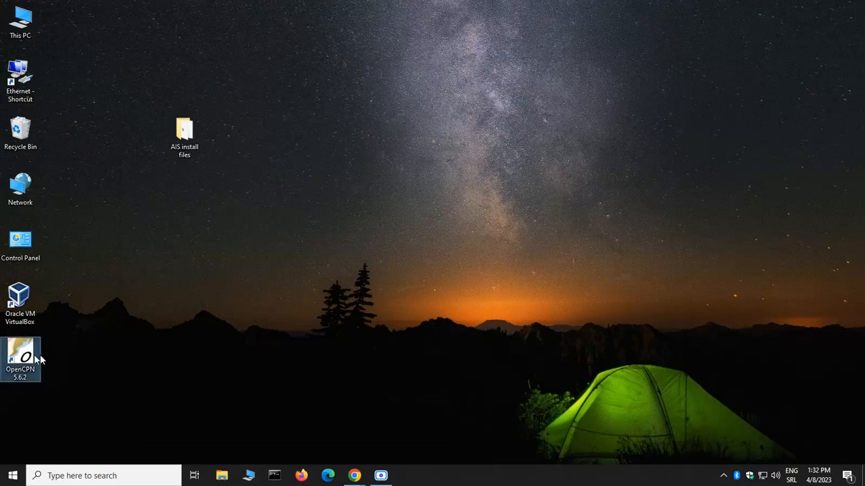
- Open the OpenCPN 5.6.2 shortcut's file location in Program Files (x86)
{"action": "right_click", "coordinate": [21, 358]}
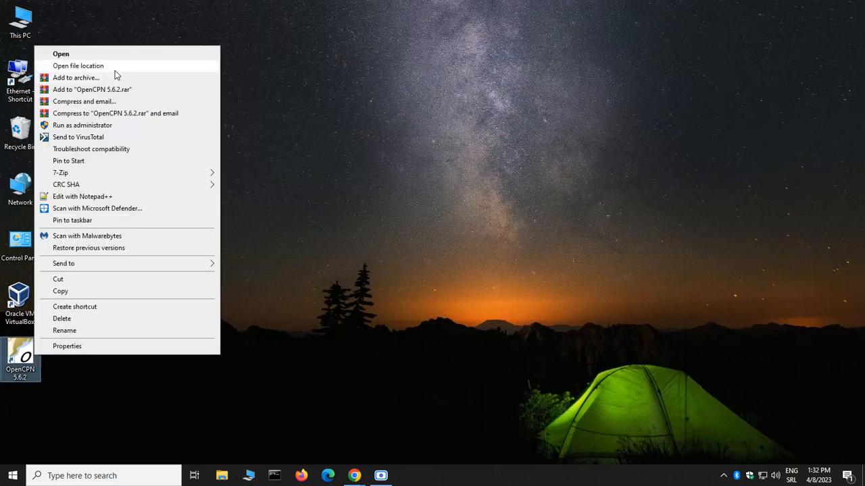
{"action": "left_click", "coordinate": [78, 66]}
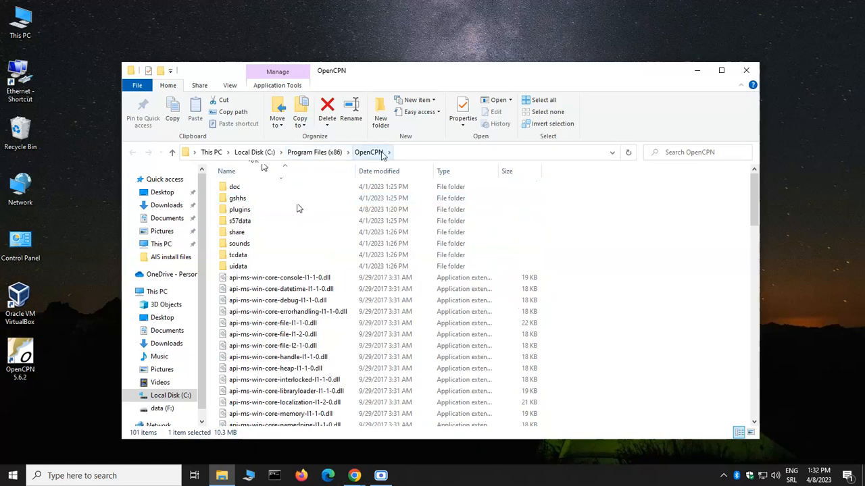
{"action": "mouse_move", "coordinate": [239, 209]}
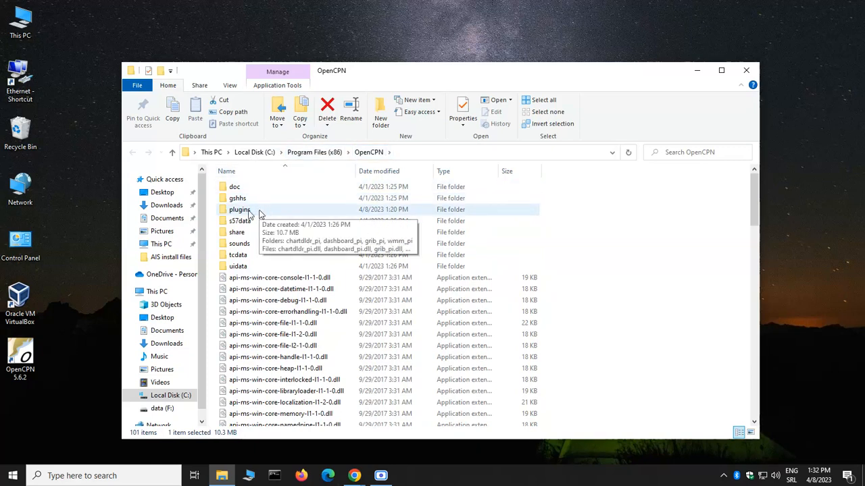
- Create a folder named rtlsdr_pi inside OpenCPN's plugins folder, approving admin access
{"action": "double_click", "coordinate": [239, 209]}
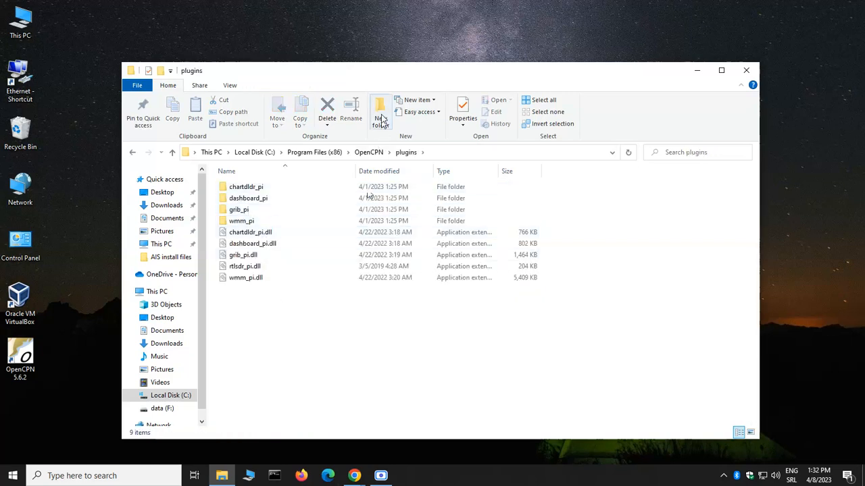
{"action": "left_click", "coordinate": [381, 112]}
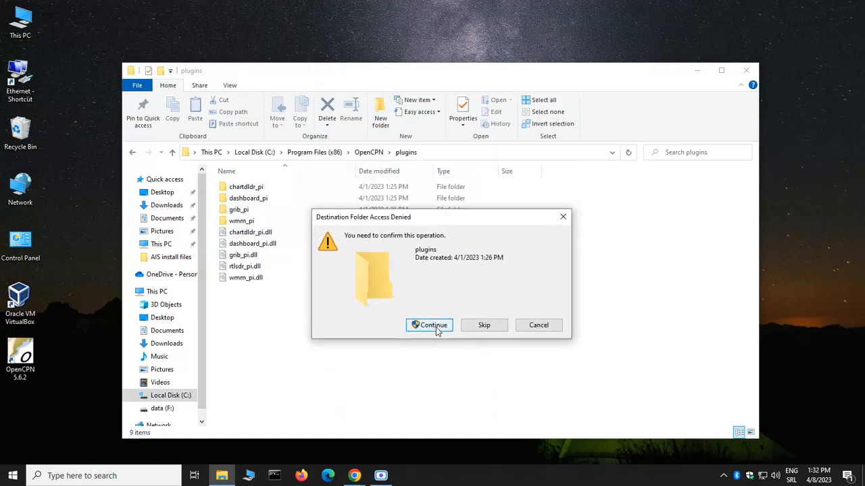
{"action": "left_click", "coordinate": [433, 325]}
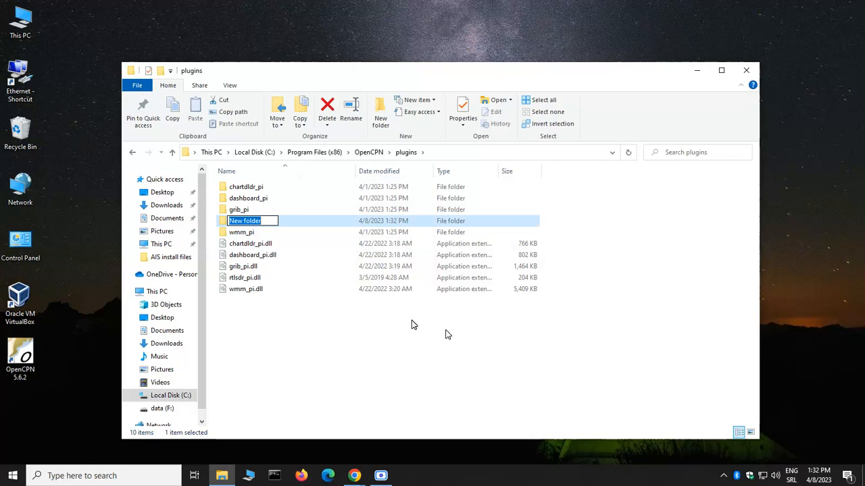
{"action": "type", "text": "rtlsdr_pi"}
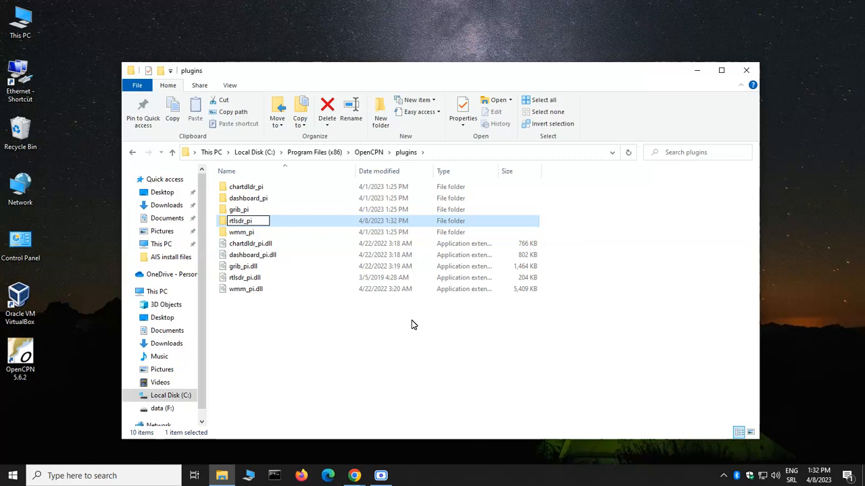
- Create a bin subfolder inside the new rtlsdr_pi folder
{"action": "double_click", "coordinate": [240, 221]}
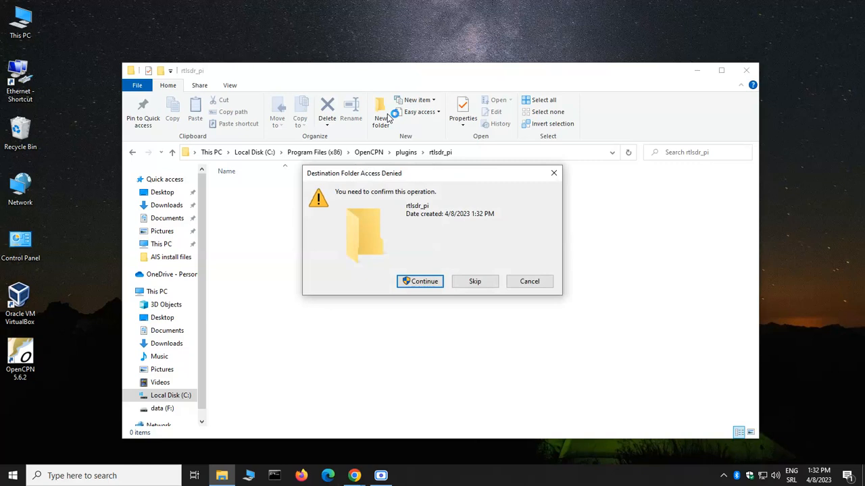
{"action": "left_click", "coordinate": [419, 281]}
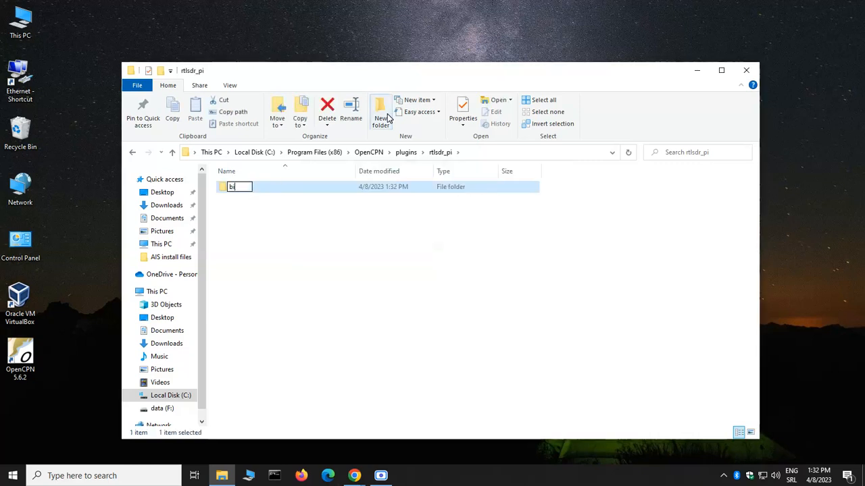
{"action": "type", "text": "in"}
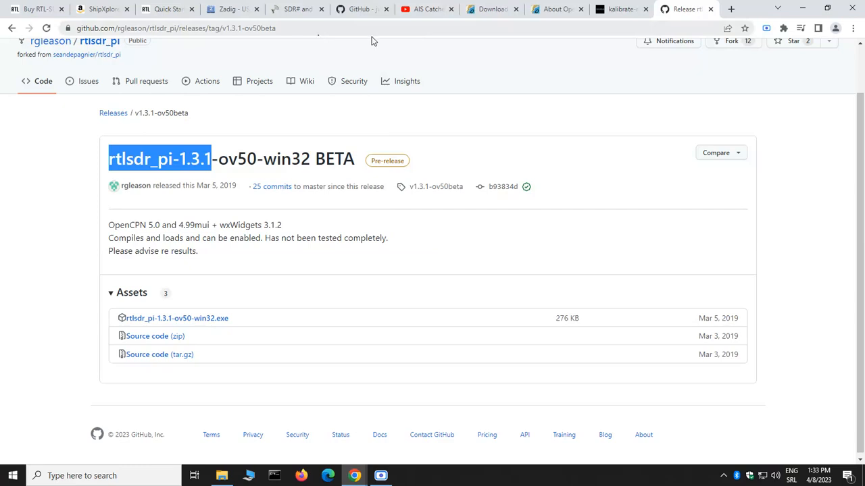
- Scroll the AIS-catcher GitHub repository down to its 39 releases
{"action": "left_click", "coordinate": [362, 8]}
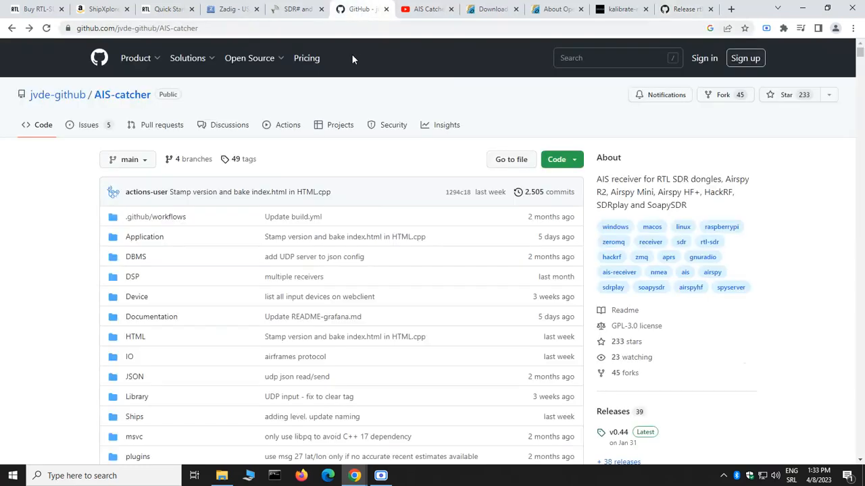
{"action": "scroll", "scroll_direction": "down", "scroll_amount": 3}
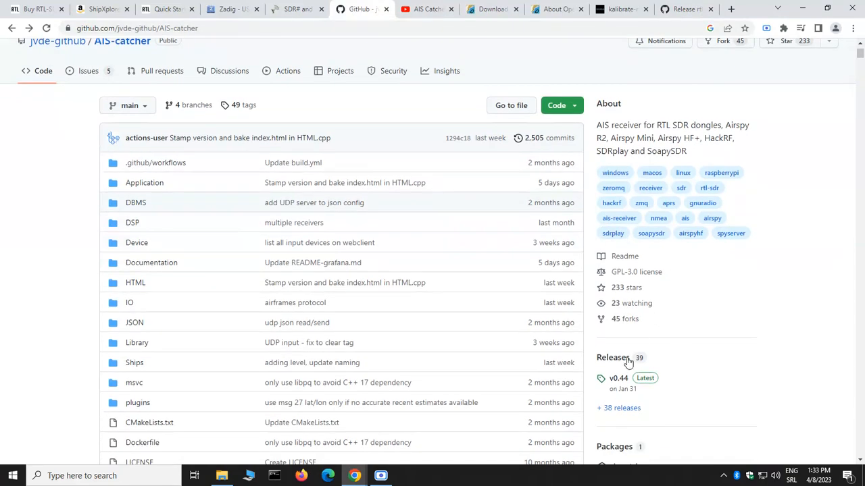
{"action": "mouse_move", "coordinate": [618, 379]}
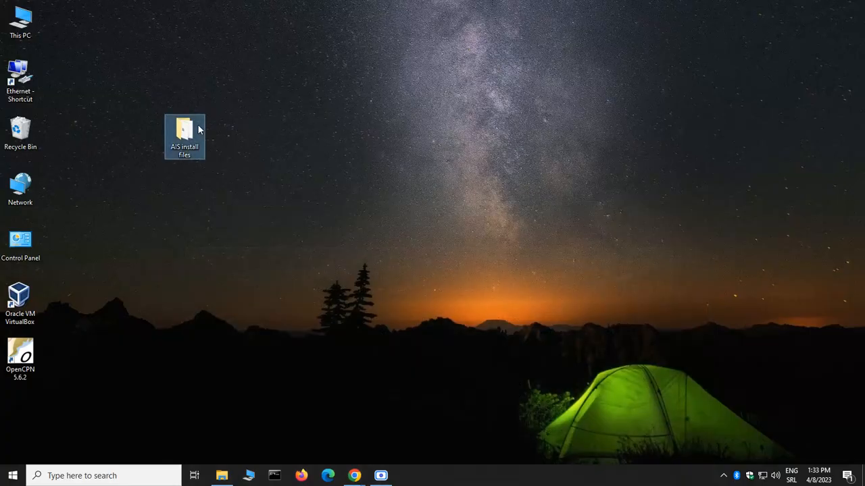
- Copy all AIS-catcher.x86 files, including AIS-catcher.exe and DLLs, into plugins\rtlsdr_pi\bin
{"action": "double_click", "coordinate": [185, 132]}
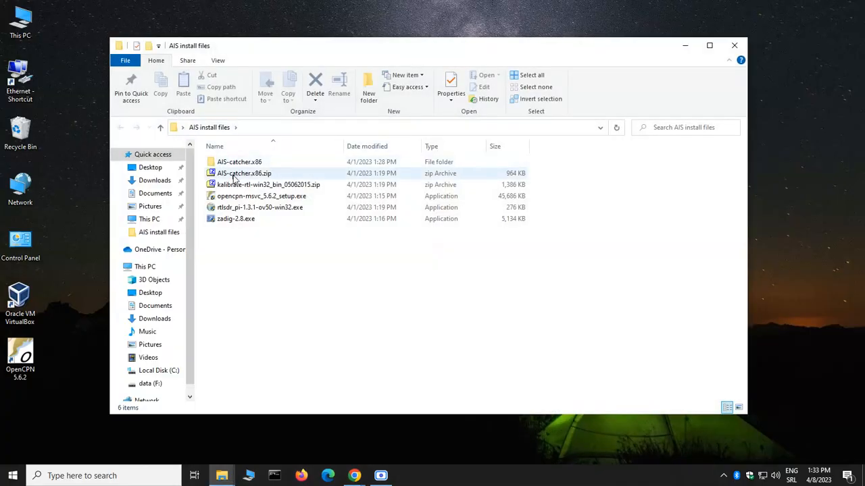
{"action": "left_click", "coordinate": [244, 173]}
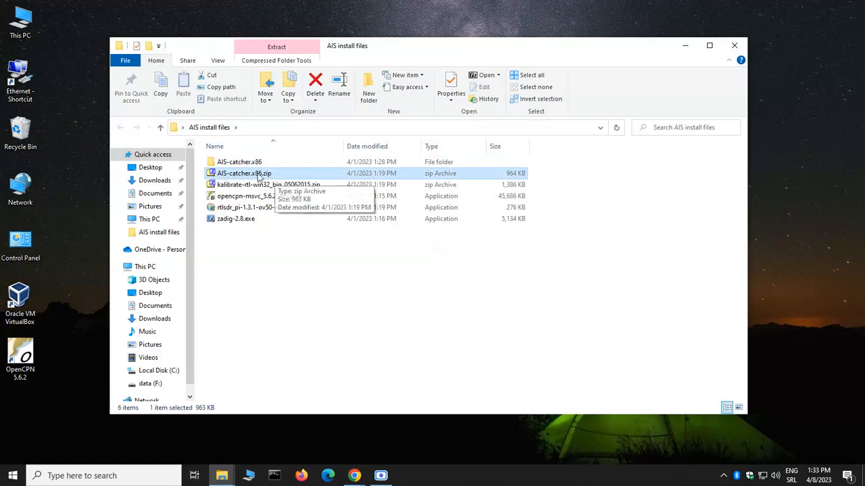
{"action": "double_click", "coordinate": [239, 162]}
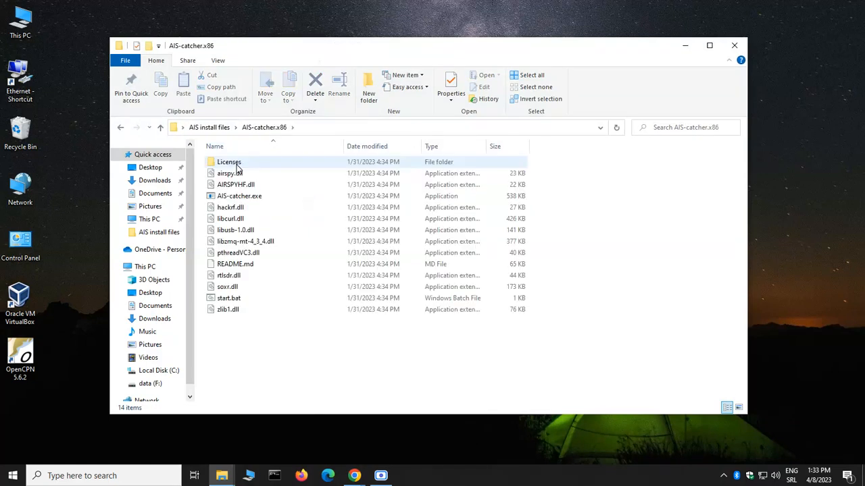
{"action": "mouse_move", "coordinate": [227, 310]}
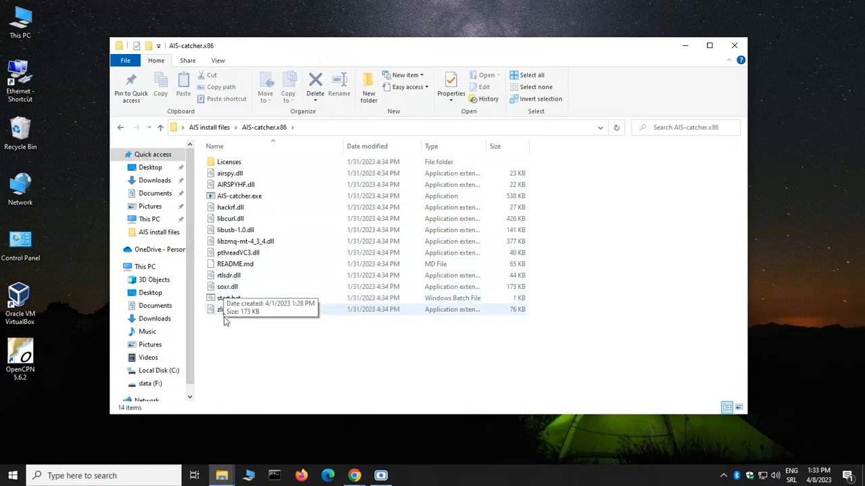
{"action": "left_click", "coordinate": [223, 309]}
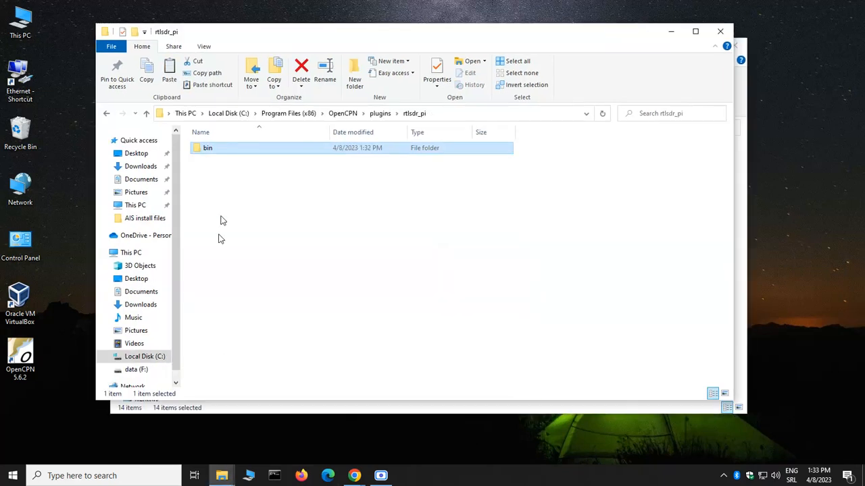
{"action": "double_click", "coordinate": [207, 147]}
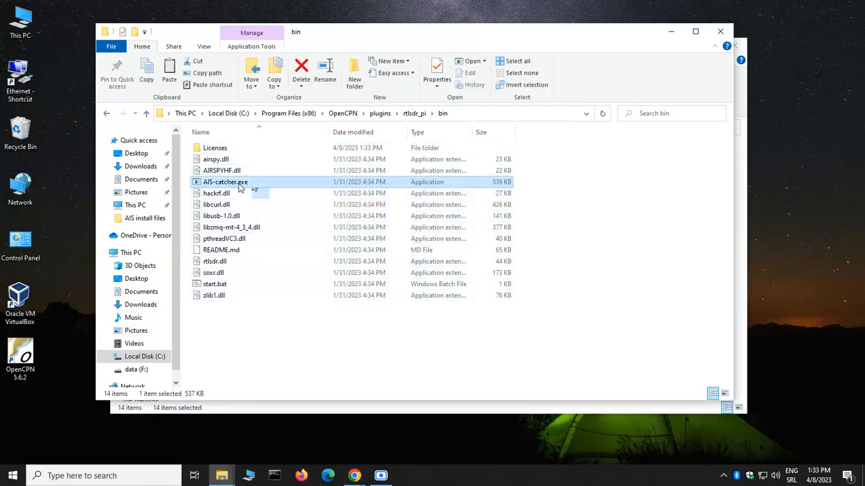
{"action": "mouse_move", "coordinate": [225, 182]}
{"action": "type", "text": "rtl_ais"}
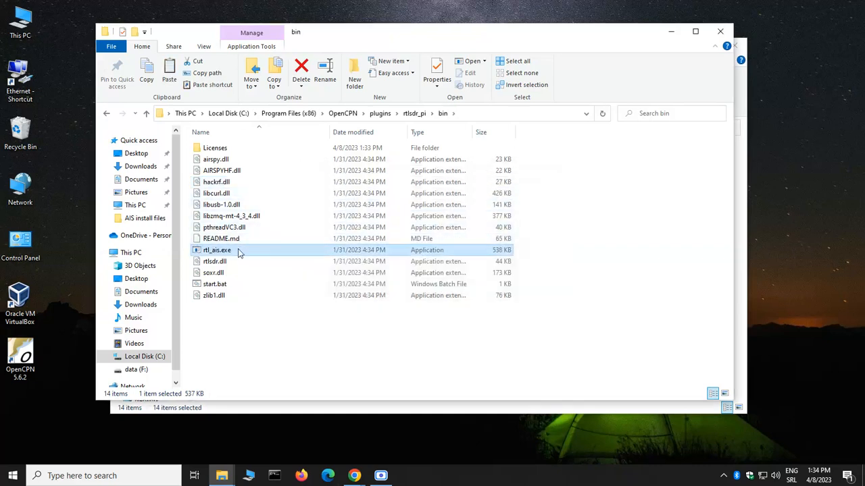
{"action": "mouse_move", "coordinate": [238, 253]}
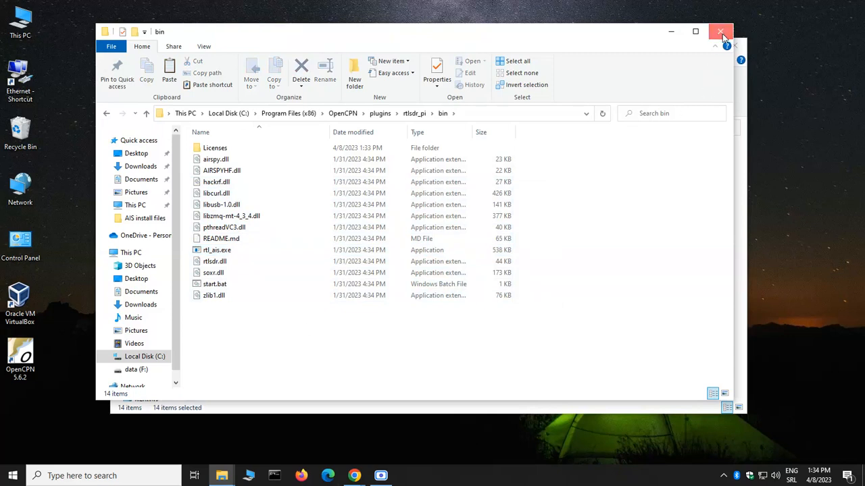
- Close the rtlsdr_pi bin folder window after renaming AIS-catcher.exe to rtl_ais.exe
{"action": "left_click", "coordinate": [720, 32]}
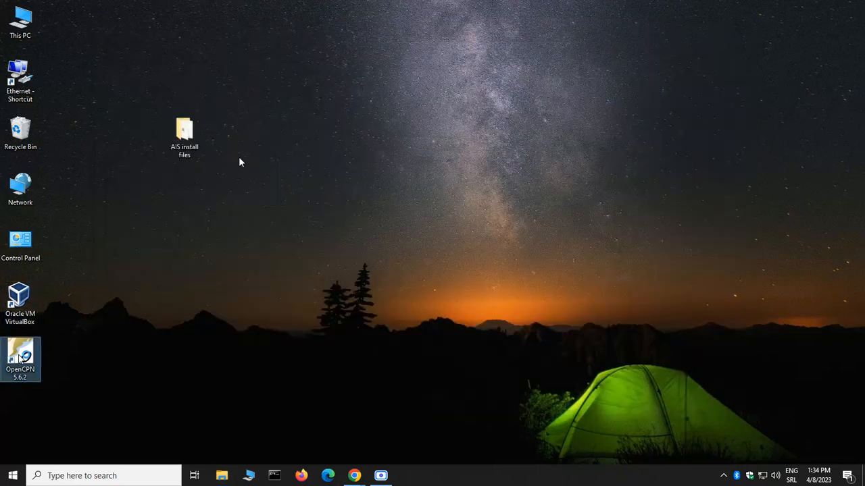
- Launch OpenCPN 5.6.2, zoom out on the Belgrade river chart, and bring up Options
{"action": "double_click", "coordinate": [19, 359]}
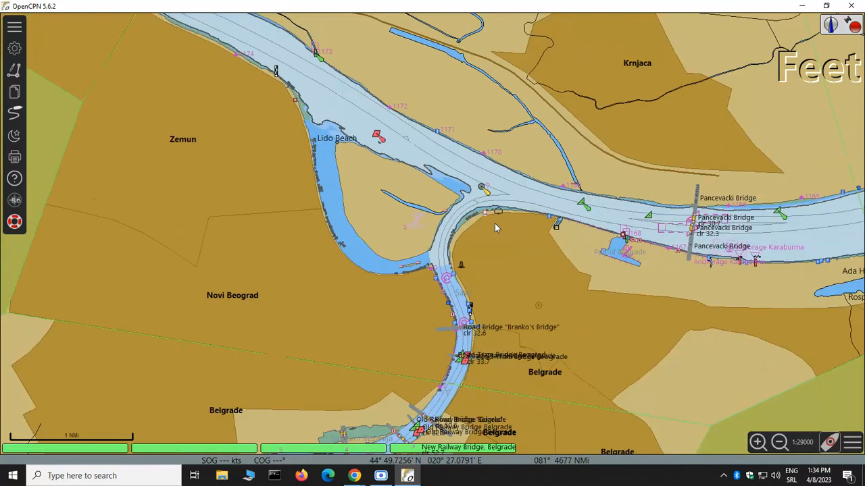
{"action": "scroll", "scroll_direction": "down", "scroll_amount": 3}
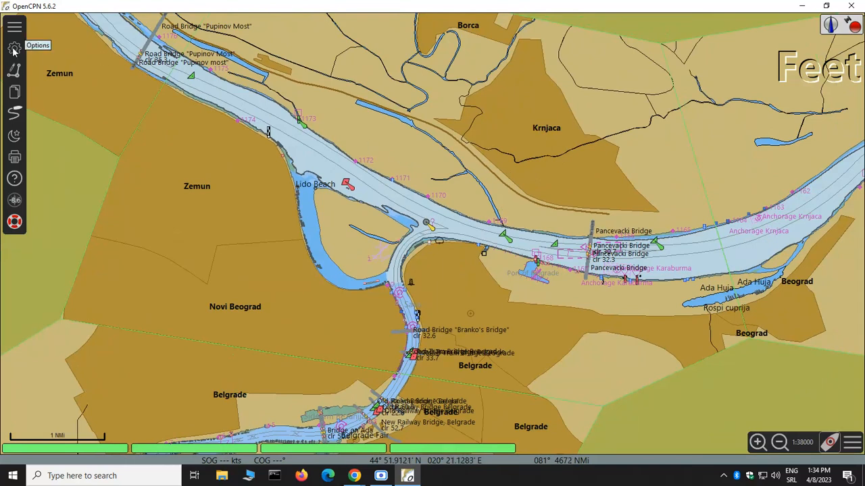
{"action": "mouse_move", "coordinate": [570, 134]}
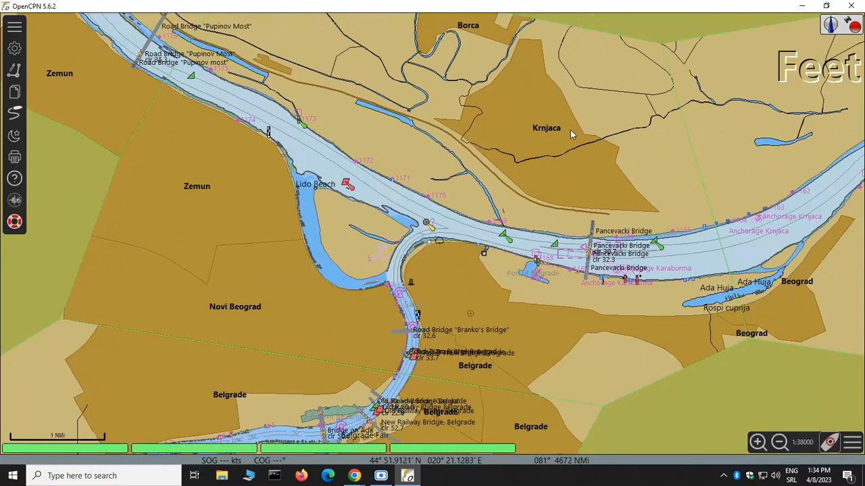
{"action": "left_click", "coordinate": [14, 48]}
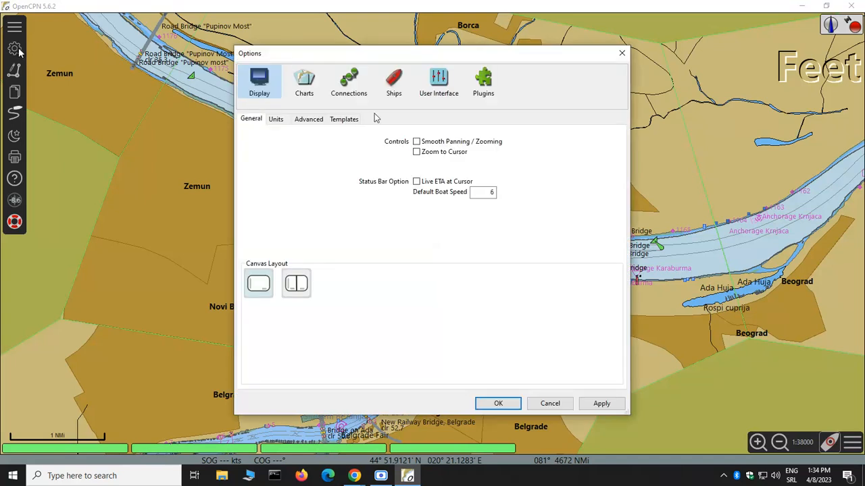
- Enable the rtlsdr plugin under Plugins and bring up its Preferences window
{"action": "left_click", "coordinate": [483, 81]}
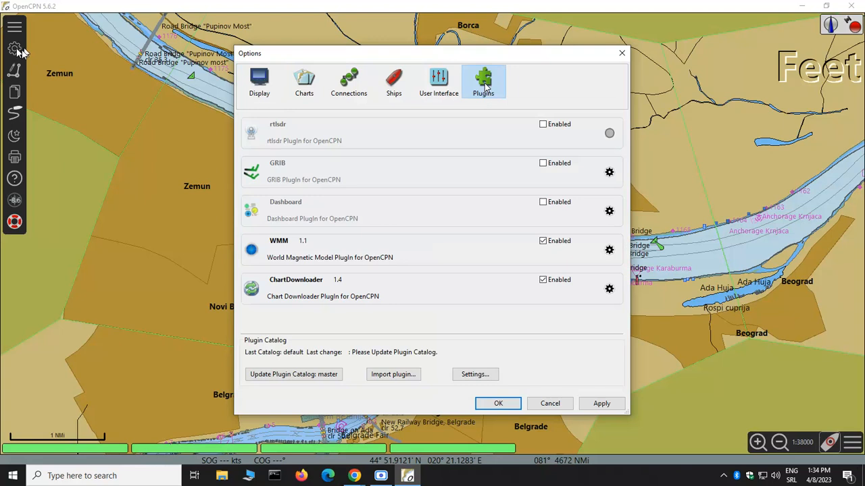
{"action": "mouse_move", "coordinate": [357, 135]}
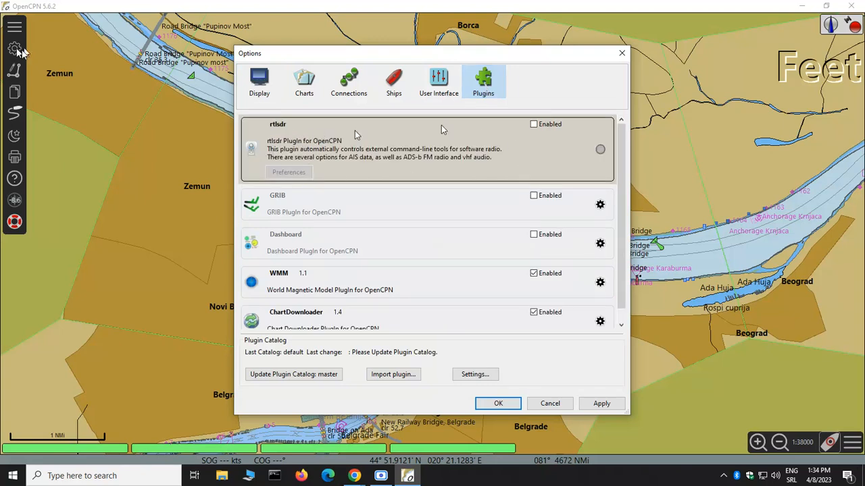
{"action": "mouse_move", "coordinate": [507, 148]}
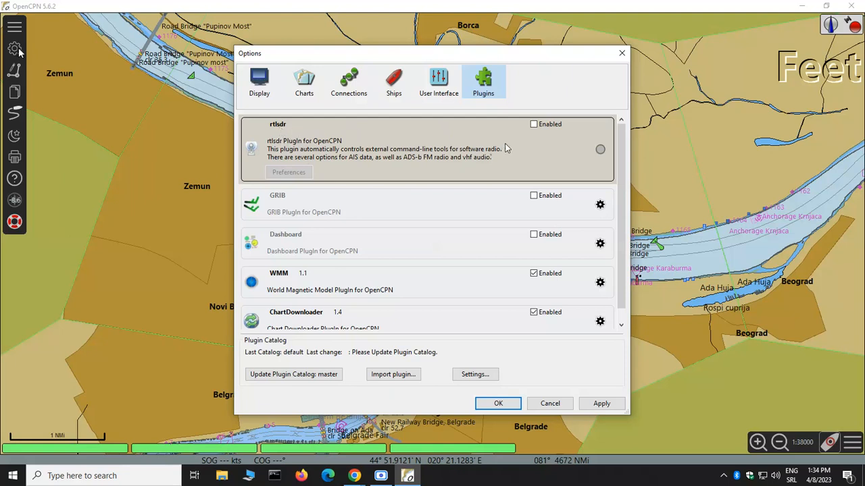
{"action": "left_click", "coordinate": [533, 124]}
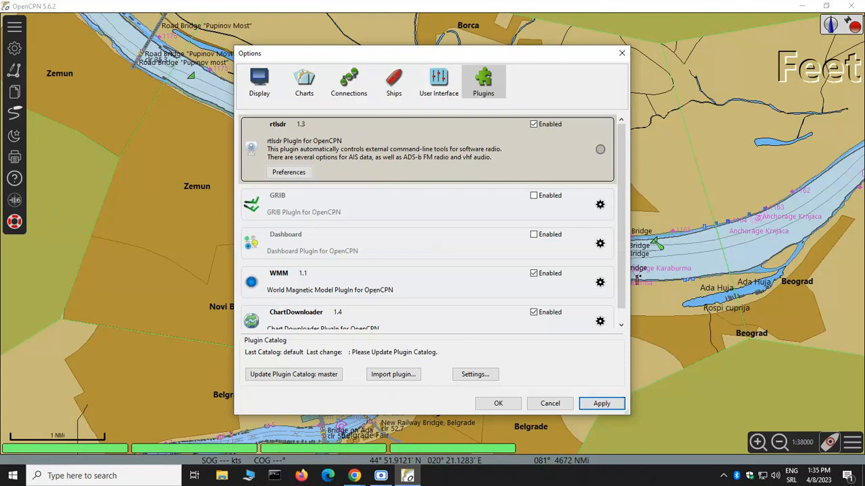
{"action": "mouse_move", "coordinate": [87, 230]}
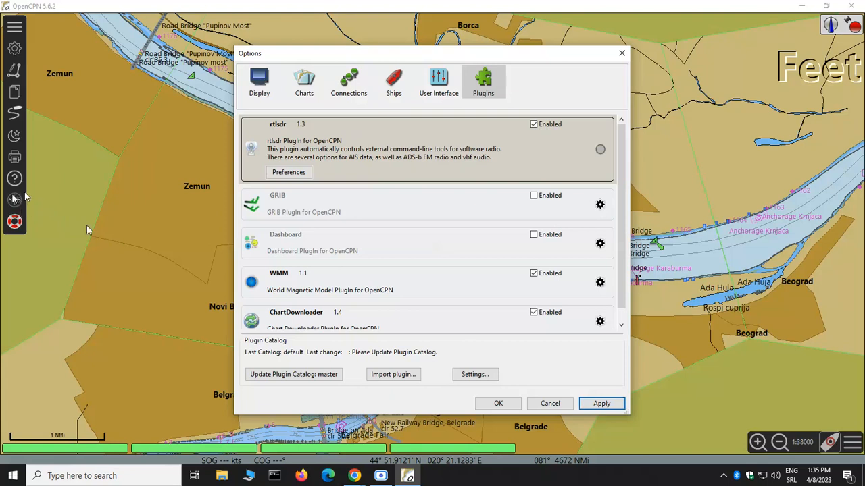
{"action": "left_click", "coordinate": [600, 403]}
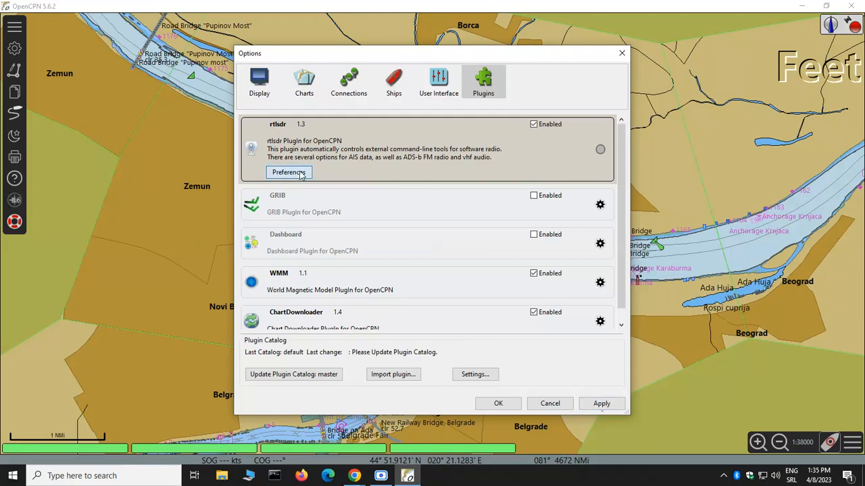
{"action": "left_click", "coordinate": [288, 172]}
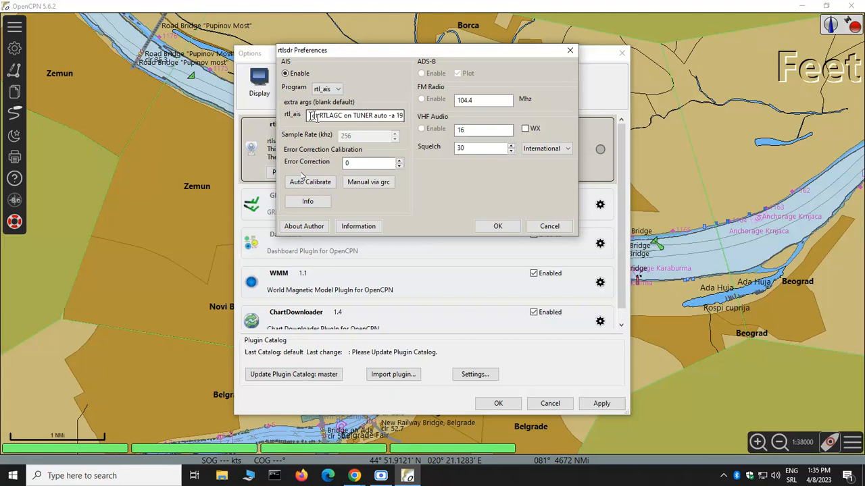
- Confirm the rtl_ais extra args '-u 127.0.0.1 10110' and save the rtlsdr preferences
{"action": "double_click", "coordinate": [313, 114]}
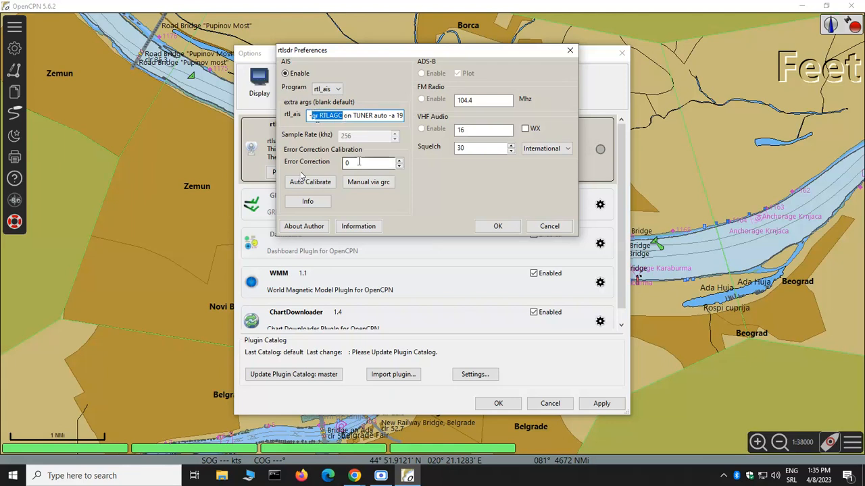
{"action": "left_click", "coordinate": [368, 162]}
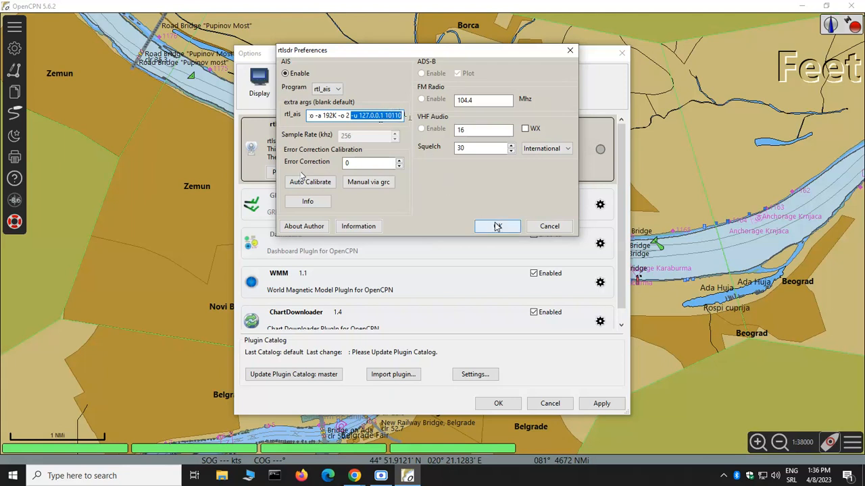
{"action": "left_click", "coordinate": [496, 226]}
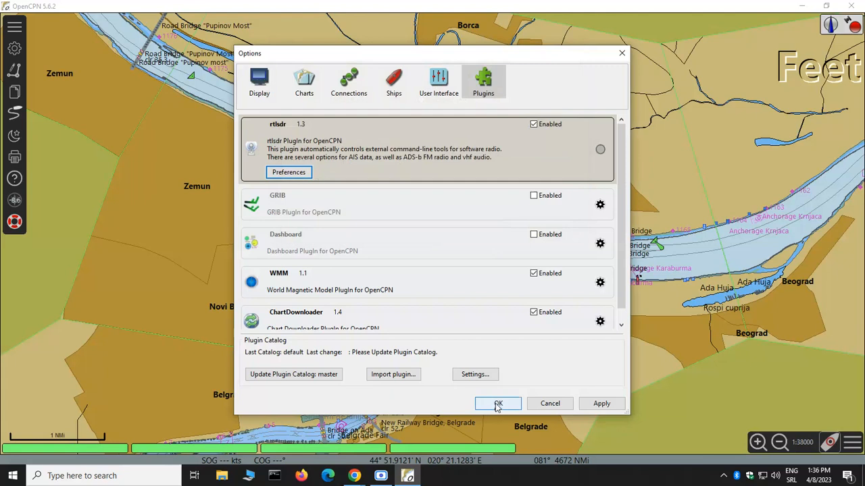
- Close Options, show the rtlsdr message window and enable rtl_ais, which fails with usb_open
{"action": "left_click", "coordinate": [498, 404]}
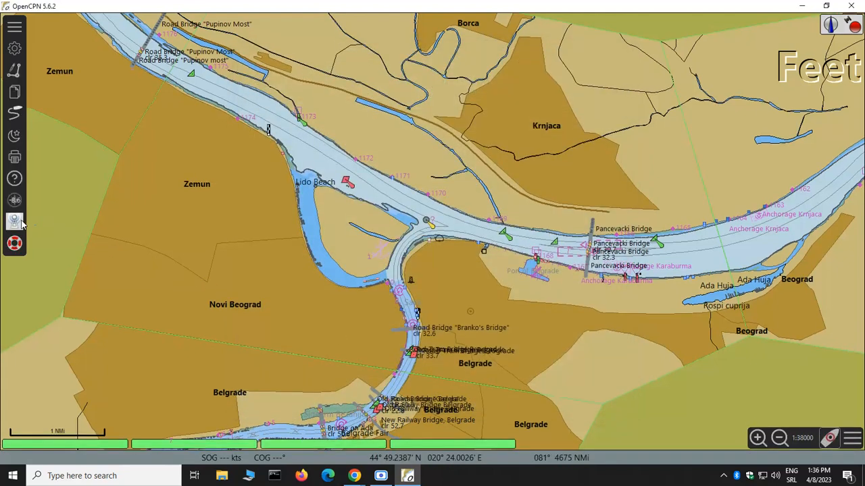
{"action": "mouse_move", "coordinate": [15, 221]}
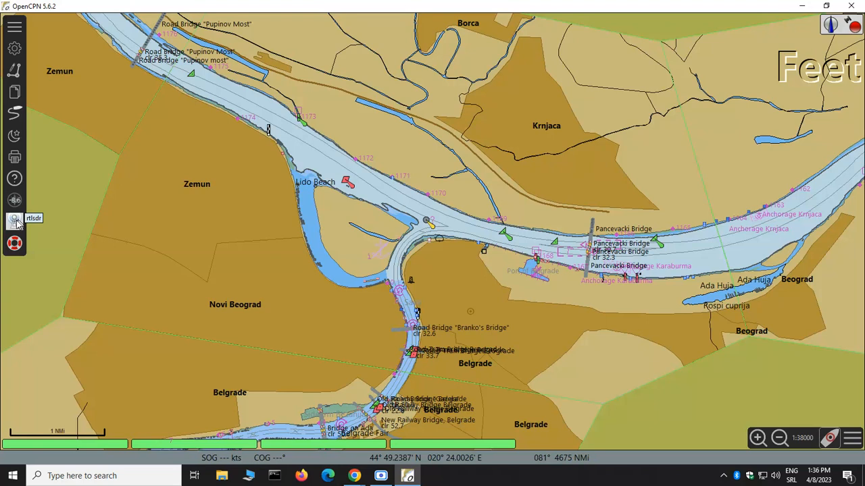
{"action": "left_click", "coordinate": [15, 221]}
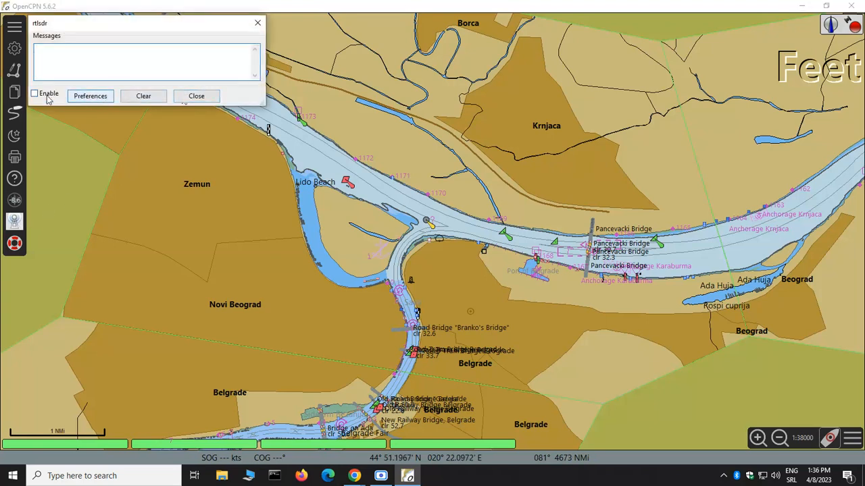
{"action": "left_click", "coordinate": [35, 93]}
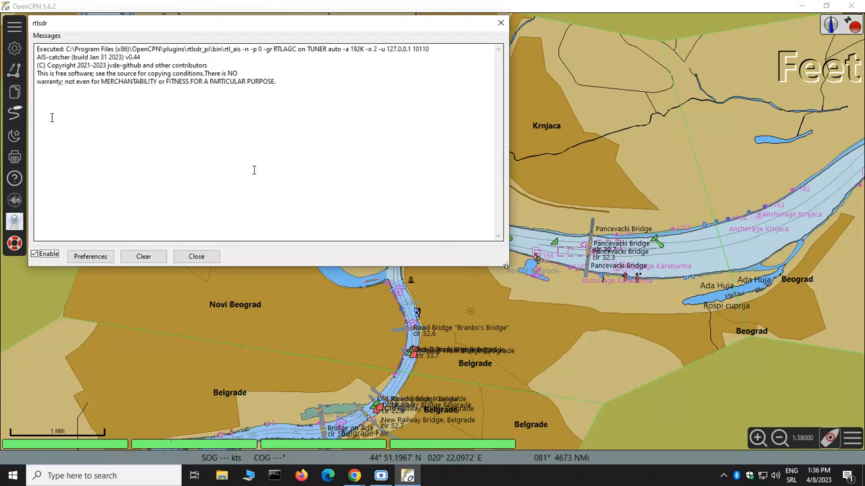
{"action": "mouse_move", "coordinate": [398, 227]}
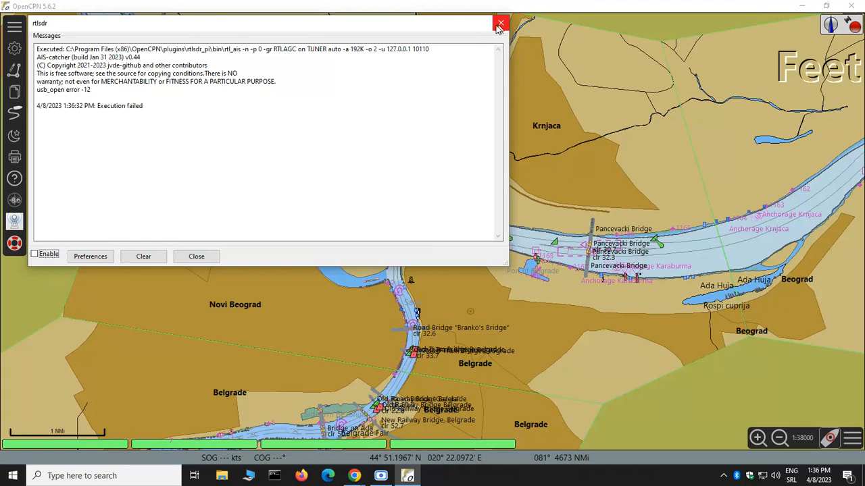
{"action": "mouse_move", "coordinate": [501, 24]}
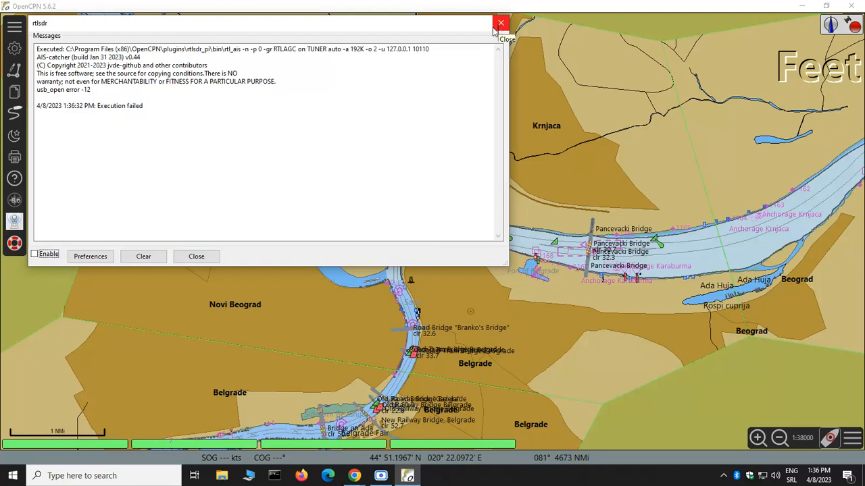
- Re-enable rtl_ais until AIVDM messages decode, then close the rtlsdr message window
{"action": "left_click", "coordinate": [35, 254]}
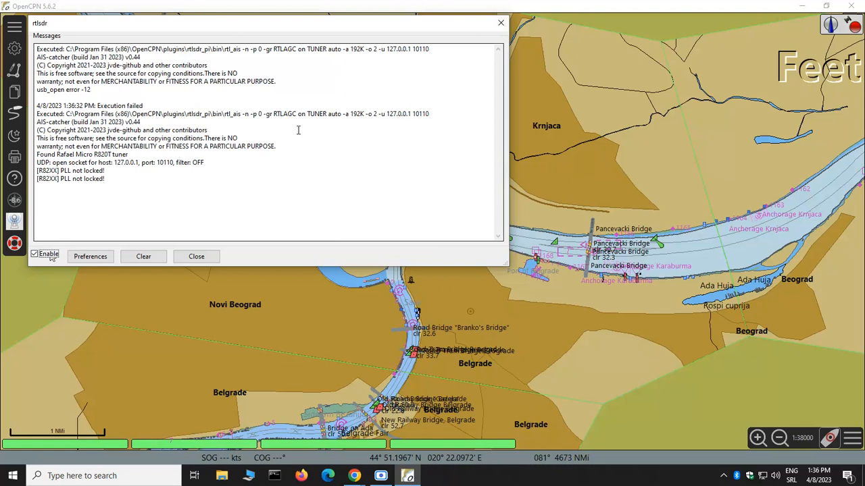
{"action": "mouse_move", "coordinate": [66, 201]}
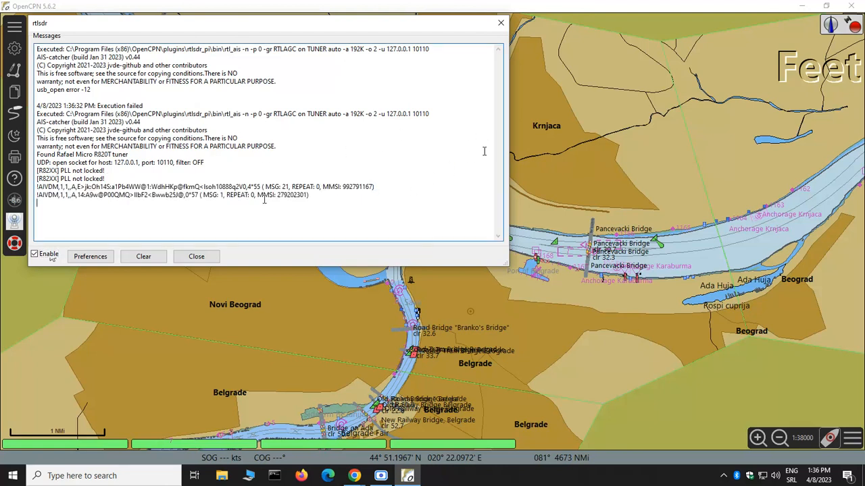
{"action": "mouse_move", "coordinate": [396, 148]}
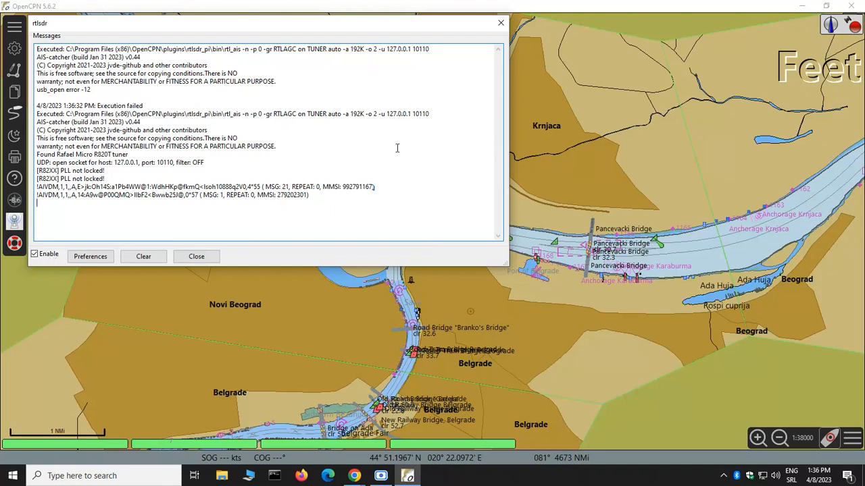
{"action": "mouse_move", "coordinate": [405, 141]}
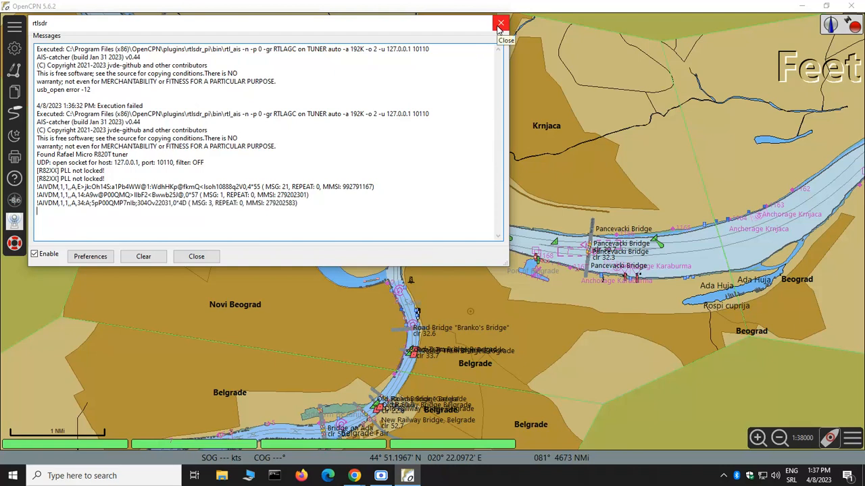
{"action": "left_click", "coordinate": [501, 24]}
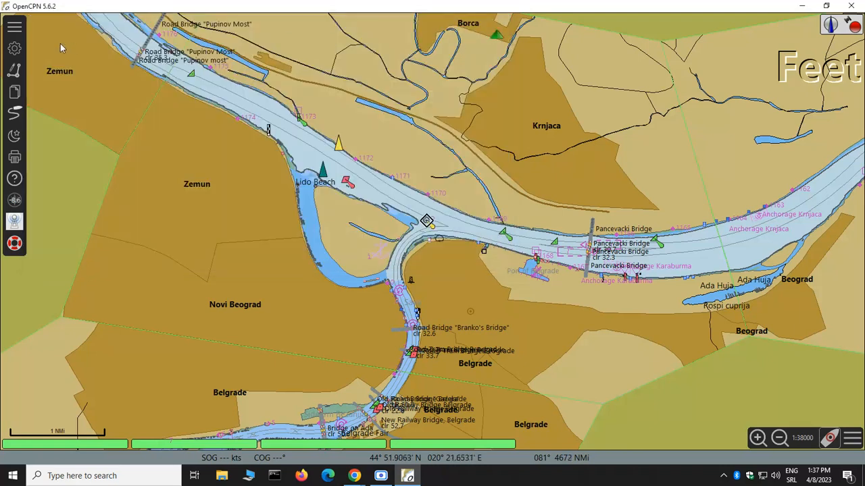
{"action": "mouse_move", "coordinate": [14, 49]}
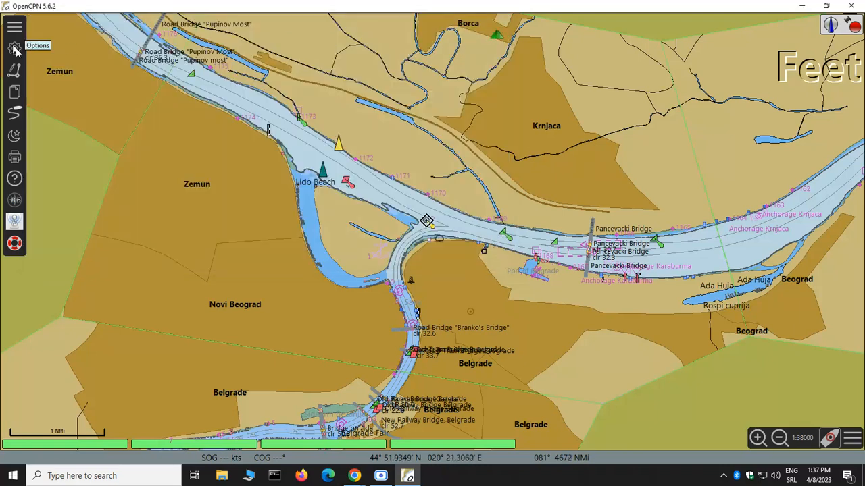
{"action": "mouse_move", "coordinate": [179, 96]}
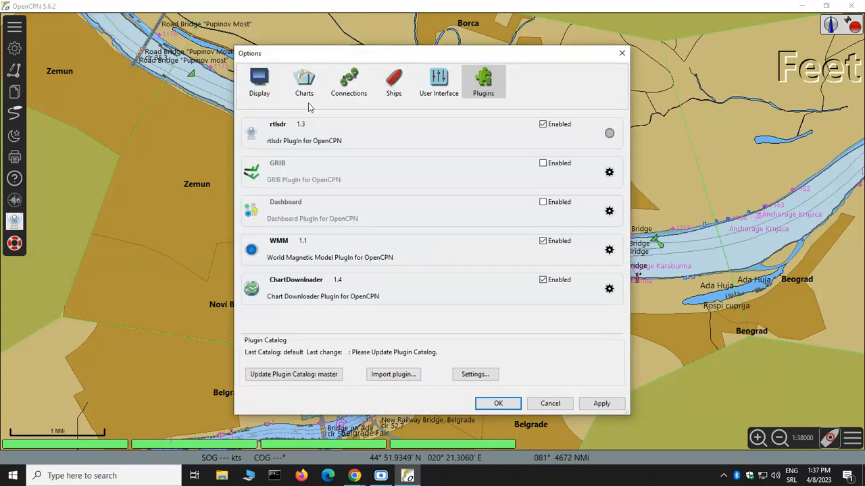
- Remove the old connection and add a network UDP input at 127.0.0.1, port 10110
{"action": "left_click", "coordinate": [349, 81]}
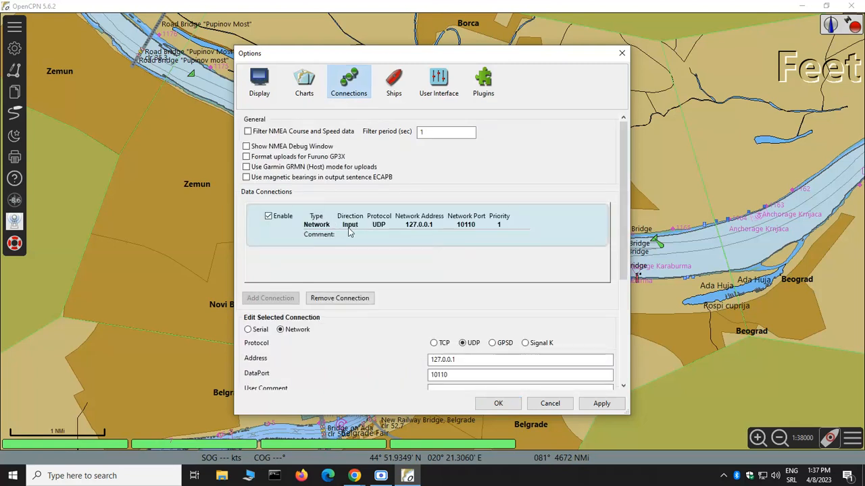
{"action": "left_click", "coordinate": [339, 298]}
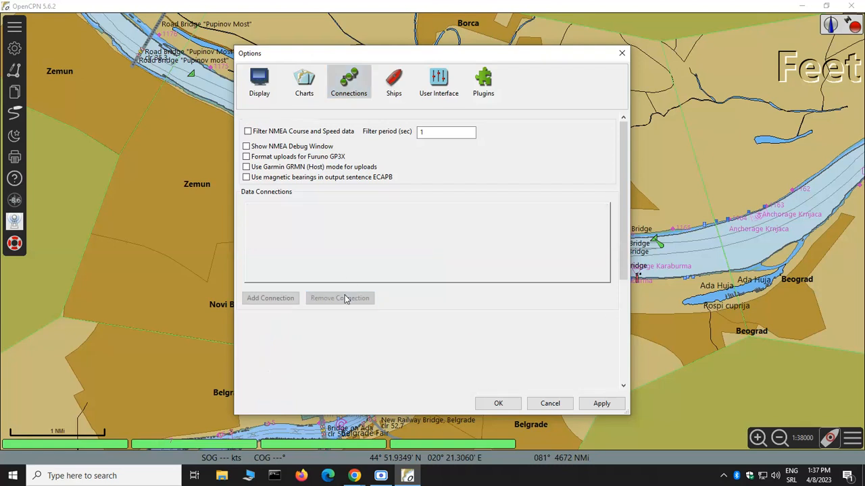
{"action": "left_click", "coordinate": [270, 298]}
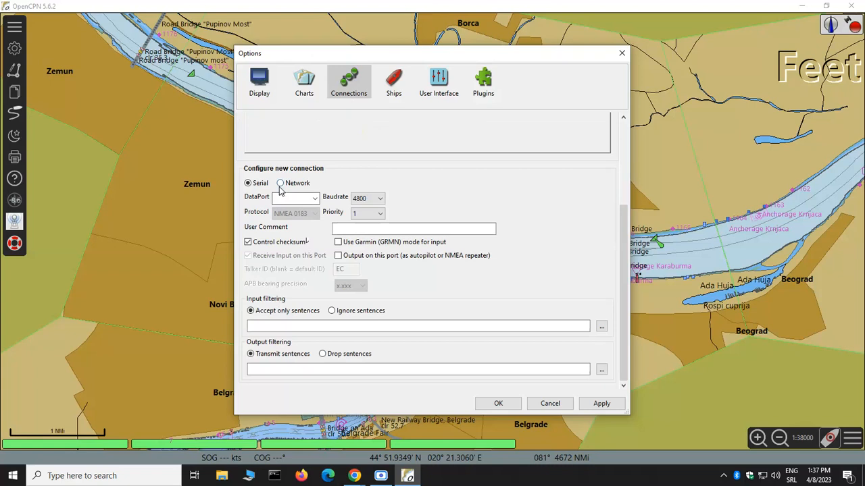
{"action": "left_click", "coordinate": [280, 183]}
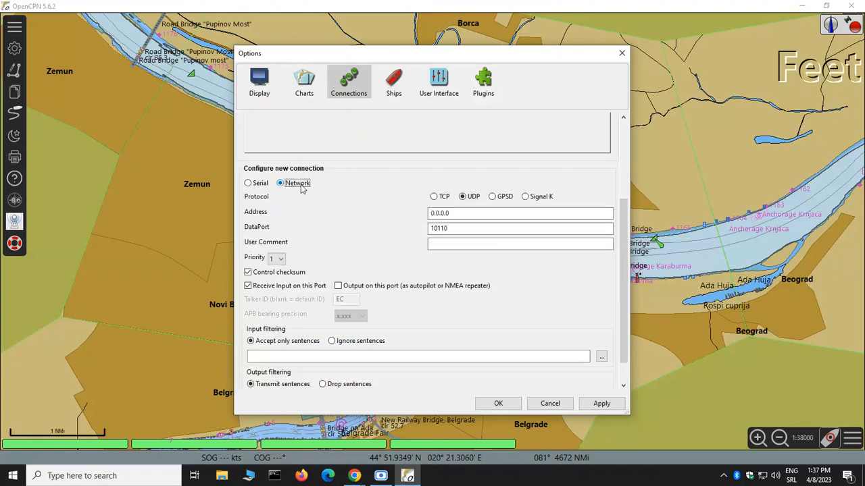
{"action": "left_click", "coordinate": [463, 196]}
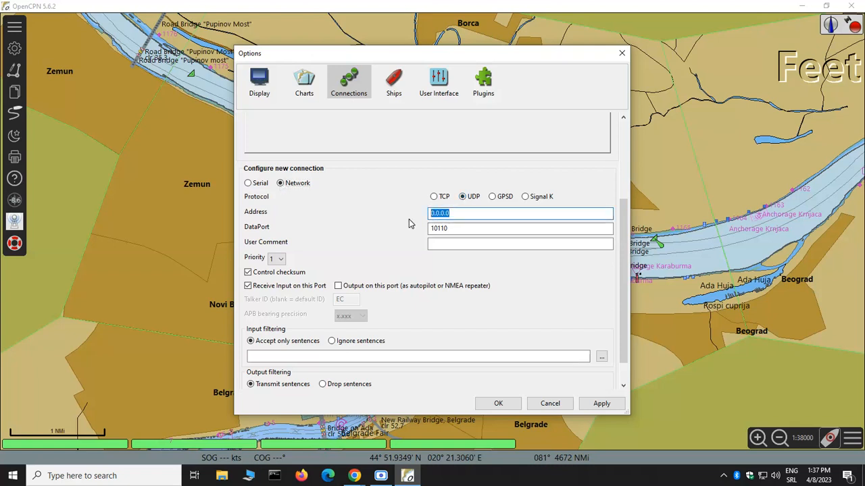
{"action": "type", "text": "127."}
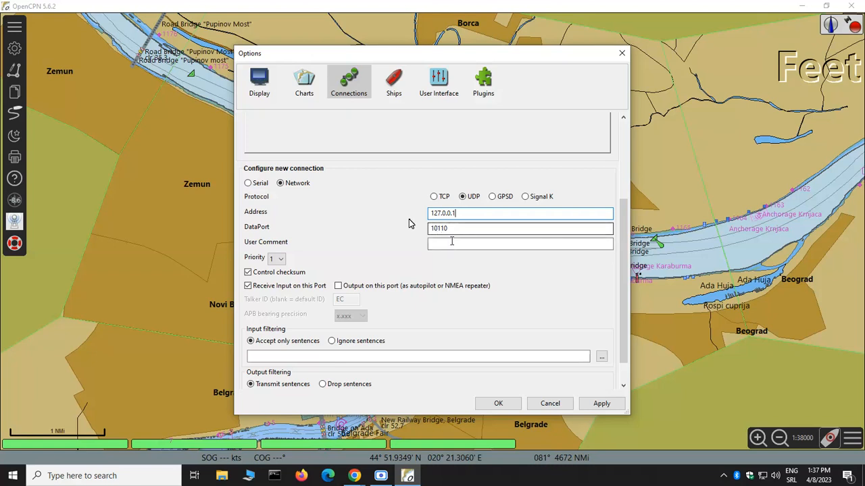
{"action": "left_click", "coordinate": [520, 243]}
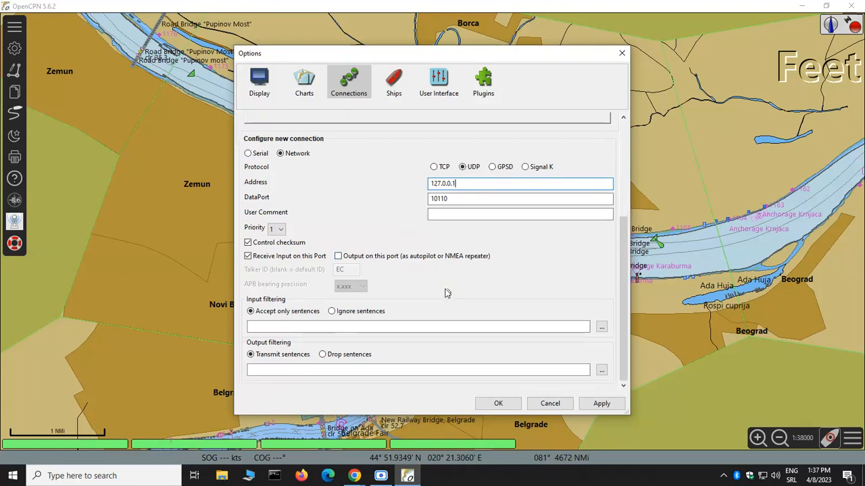
{"action": "mouse_move", "coordinate": [450, 304]}
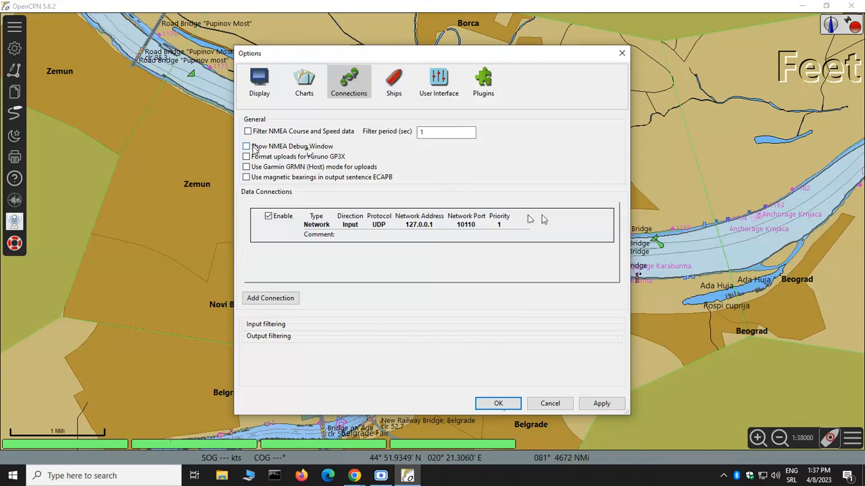
- Turn on the NMEA debug window and close Options to watch AIVDM sentences arrive
{"action": "left_click", "coordinate": [248, 146]}
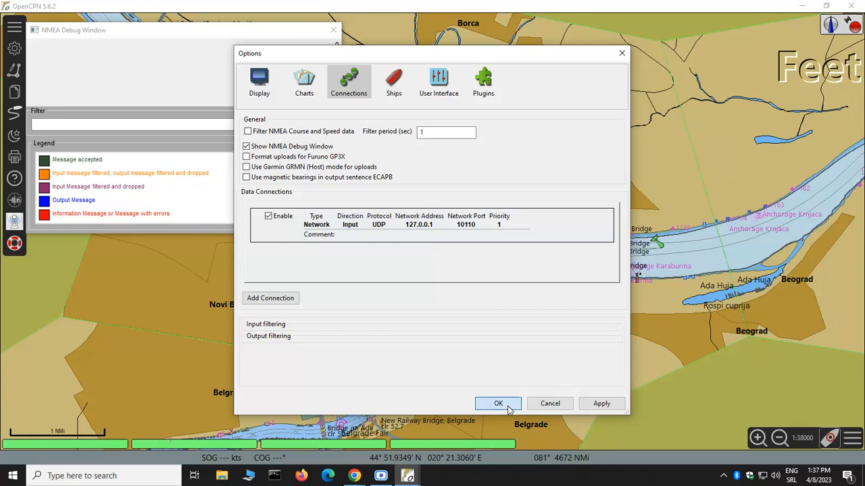
{"action": "left_click", "coordinate": [497, 404]}
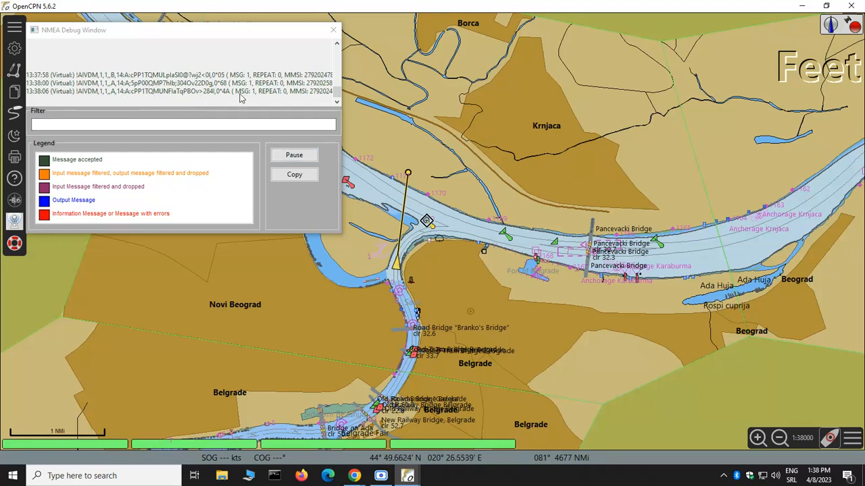
{"action": "mouse_move", "coordinate": [395, 267]}
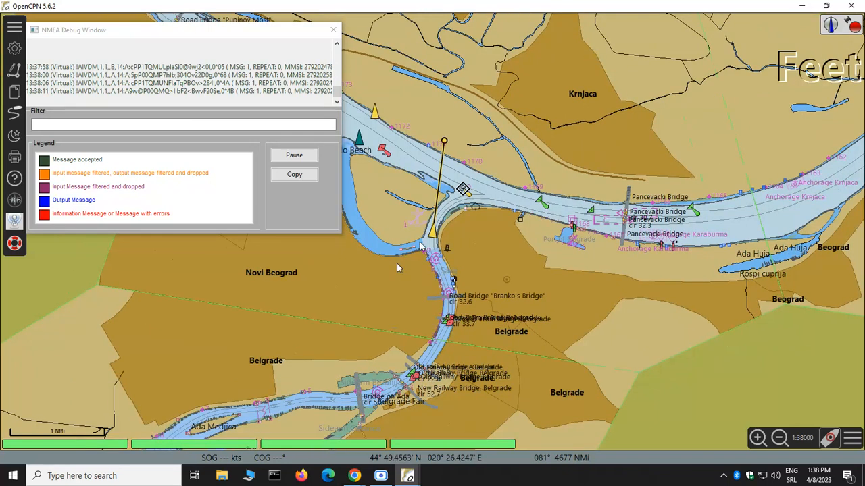
- Query AIS target 279202478 (Serbia, 10.1 kts), move its dialog aside, and close the debug window
{"action": "right_click", "coordinate": [435, 238]}
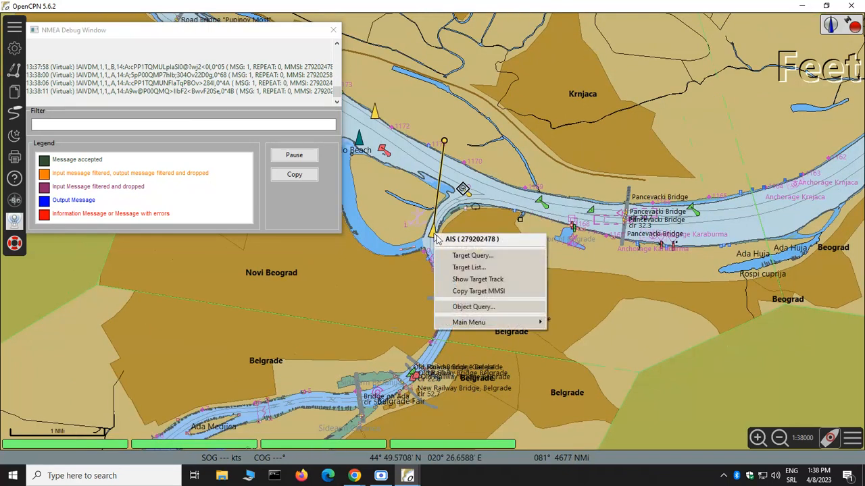
{"action": "left_click", "coordinate": [472, 255]}
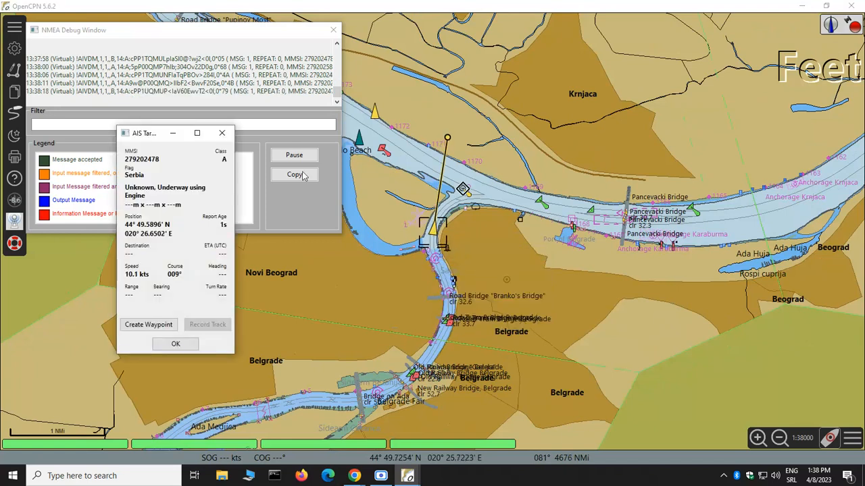
{"action": "left_click_drag", "start_coordinate": [144, 133], "coordinate": [536, 73]}
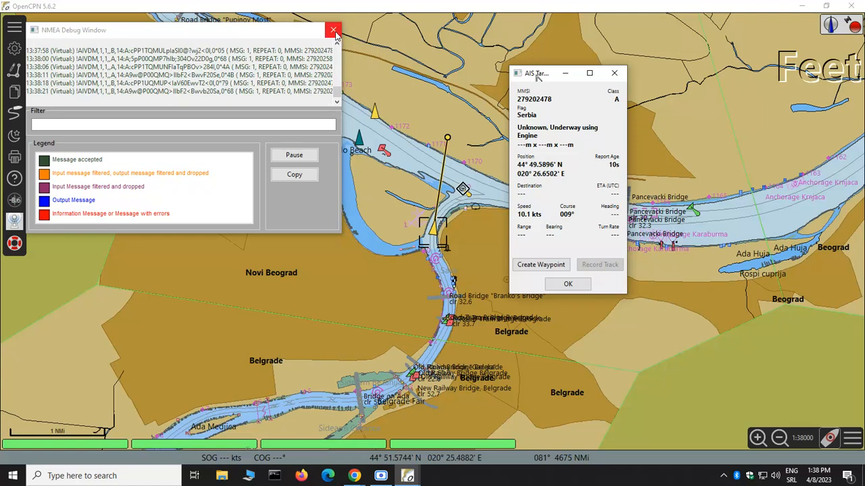
{"action": "mouse_move", "coordinate": [333, 29]}
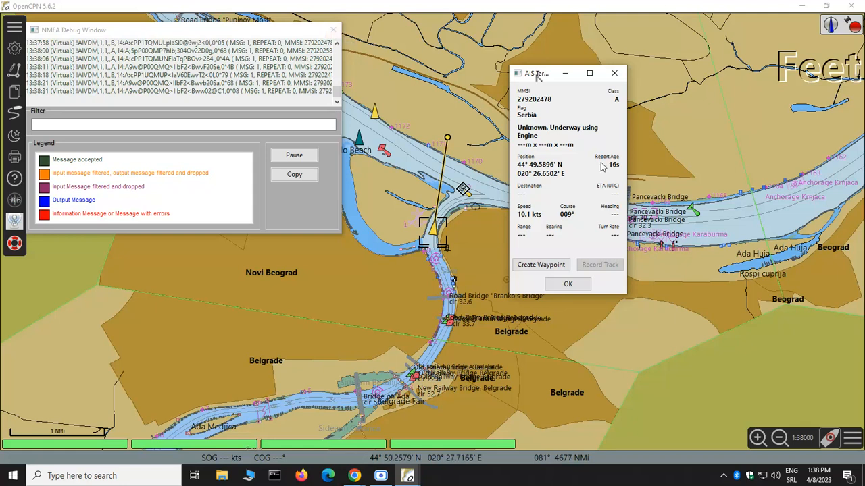
{"action": "mouse_move", "coordinate": [332, 30]}
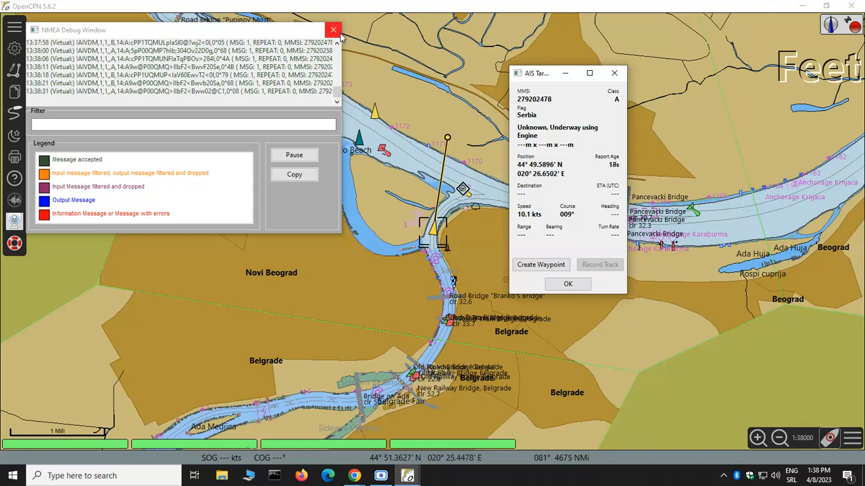
{"action": "left_click", "coordinate": [333, 30]}
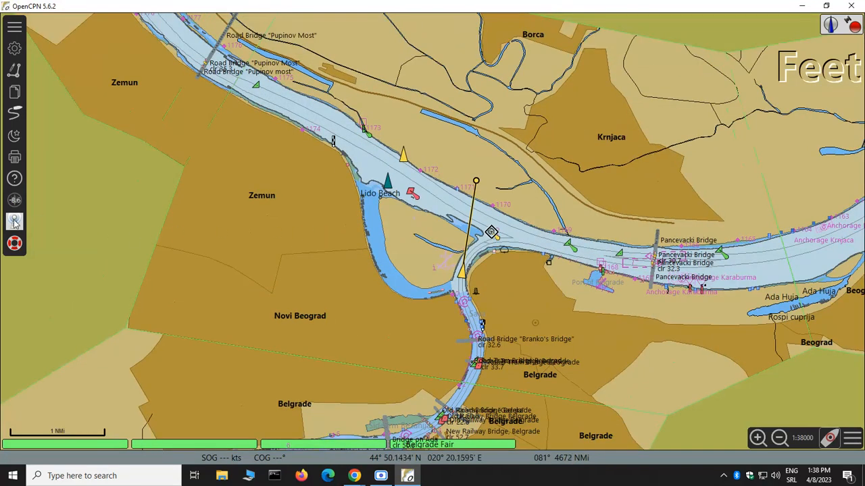
- Review further decoded AIVDM messages in the rtlsdr log, then quit OpenCPN
{"action": "left_click", "coordinate": [14, 220]}
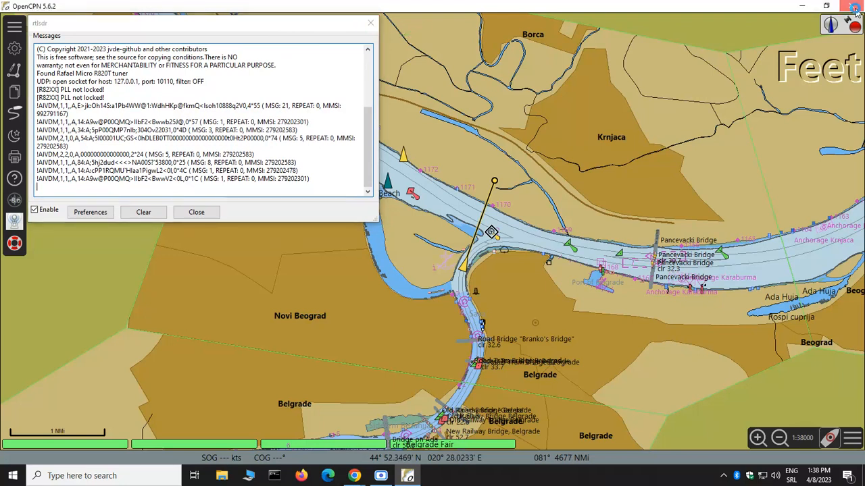
{"action": "left_click", "coordinate": [856, 6]}
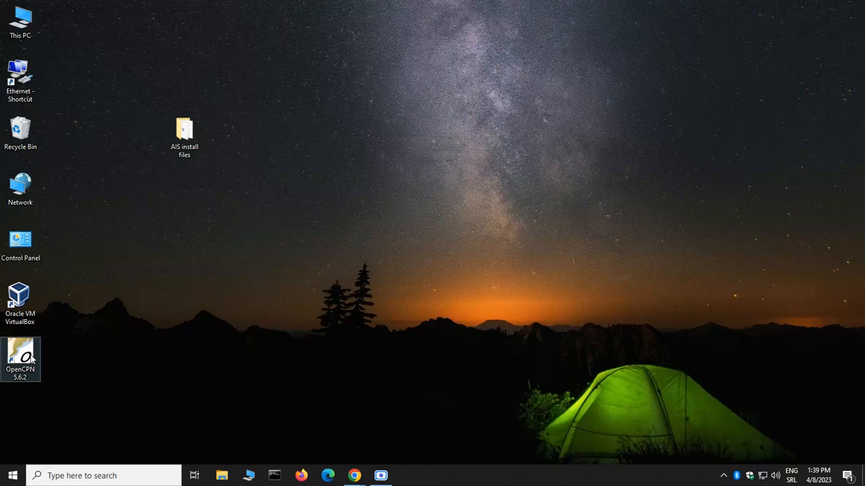
- Relaunch OpenCPN and check the rtlsdr log for fresh AIVDM messages
{"action": "double_click", "coordinate": [20, 358]}
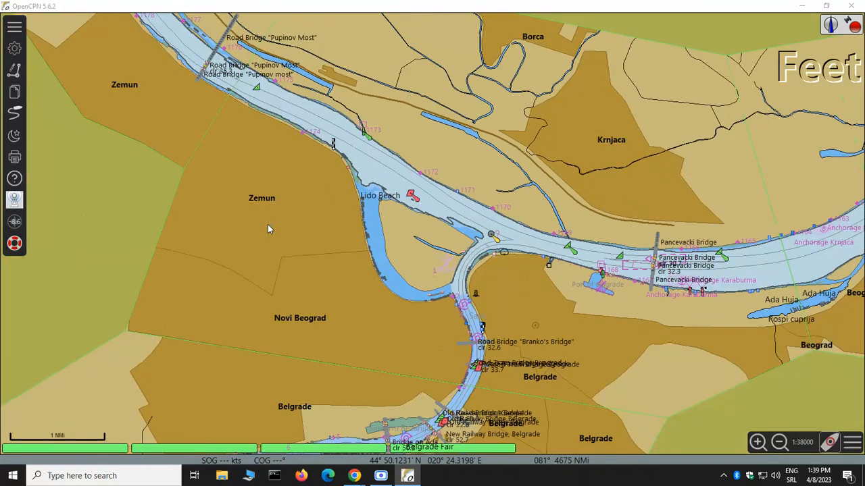
{"action": "mouse_move", "coordinate": [255, 227]}
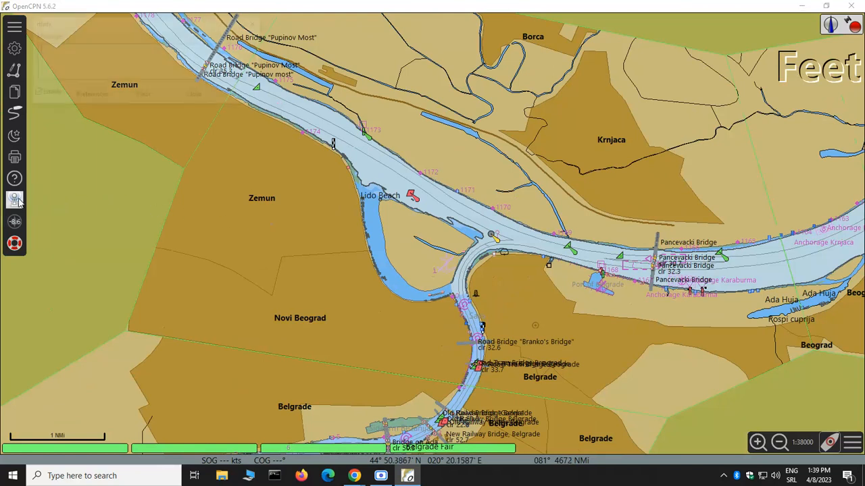
{"action": "left_click", "coordinate": [15, 199]}
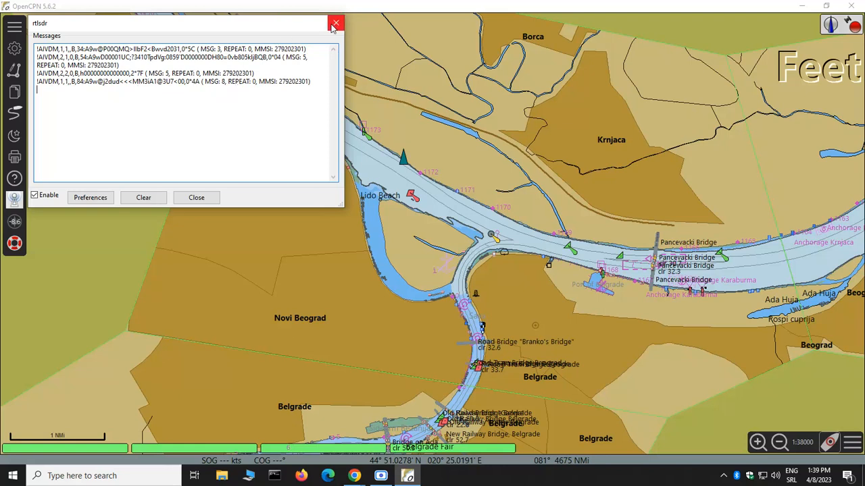
{"action": "left_click", "coordinate": [336, 23]}
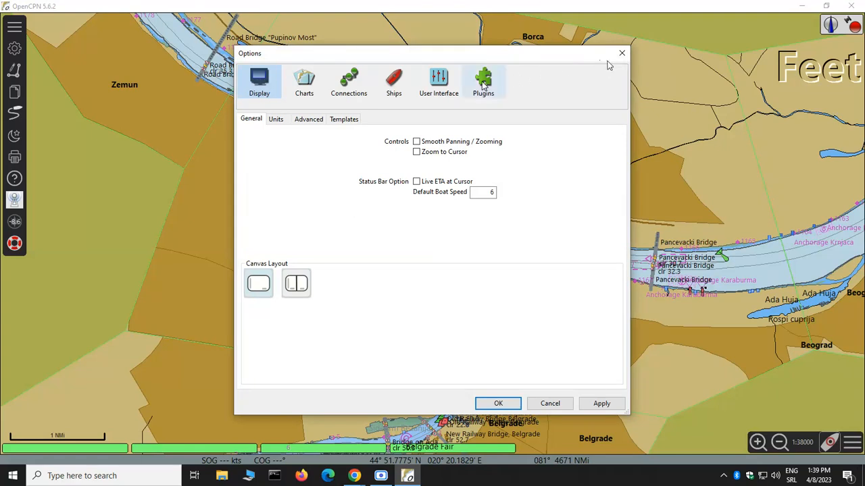
- Review the rtlsdr entry in the installed plugins list and close Options
{"action": "left_click", "coordinate": [483, 81]}
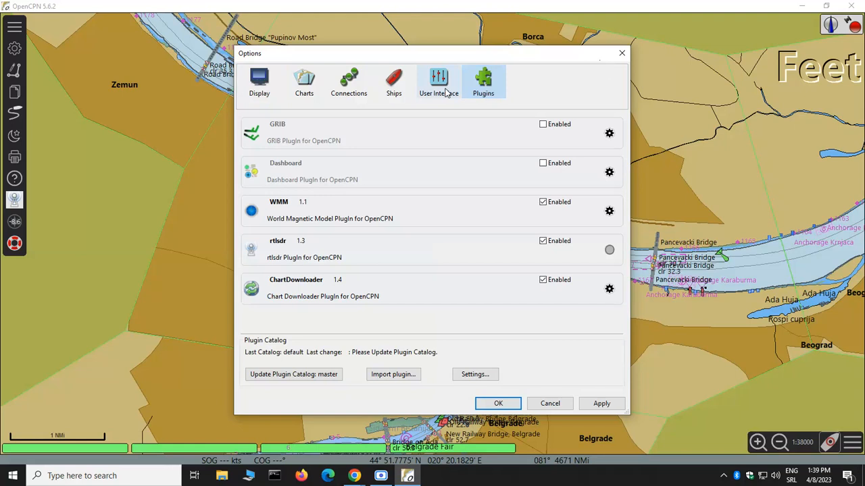
{"action": "mouse_move", "coordinate": [621, 54]}
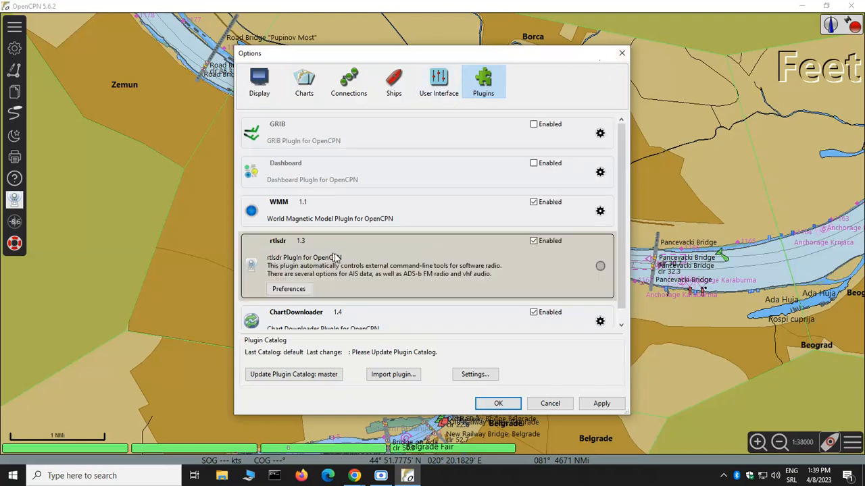
{"action": "left_click", "coordinate": [288, 288]}
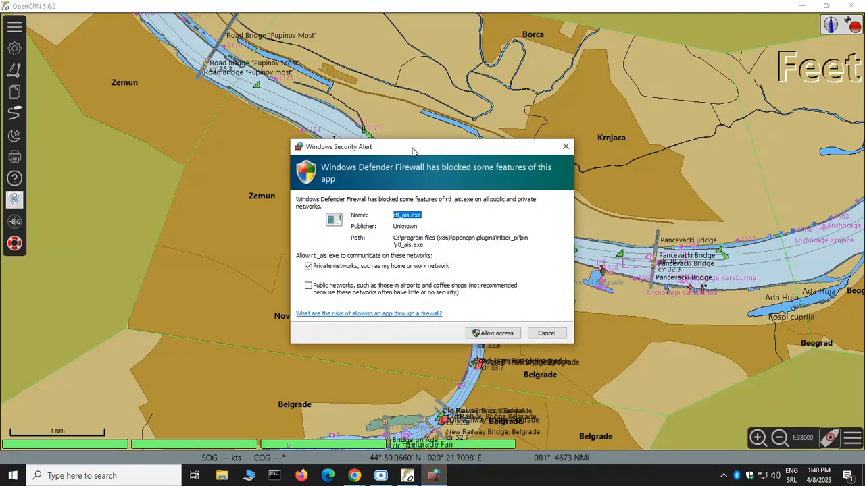
{"action": "mouse_move", "coordinate": [488, 327]}
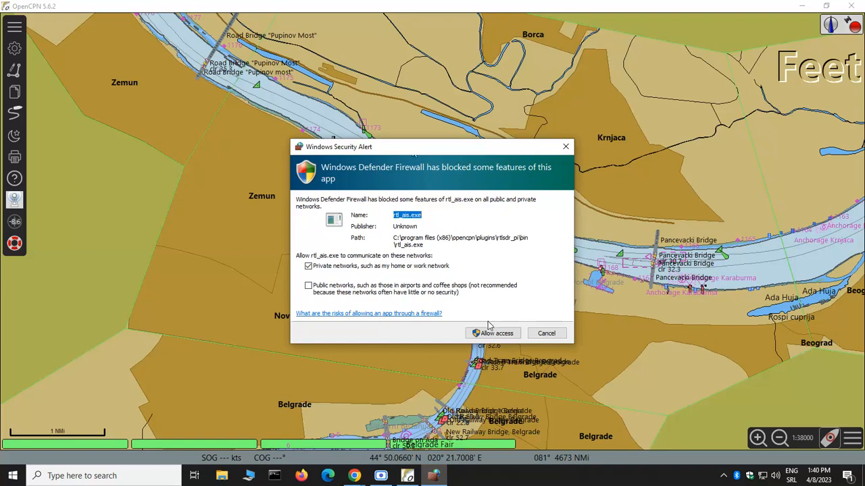
- Tick Public networks and allow rtl_ais.exe through the firewall
{"action": "left_click", "coordinate": [309, 285]}
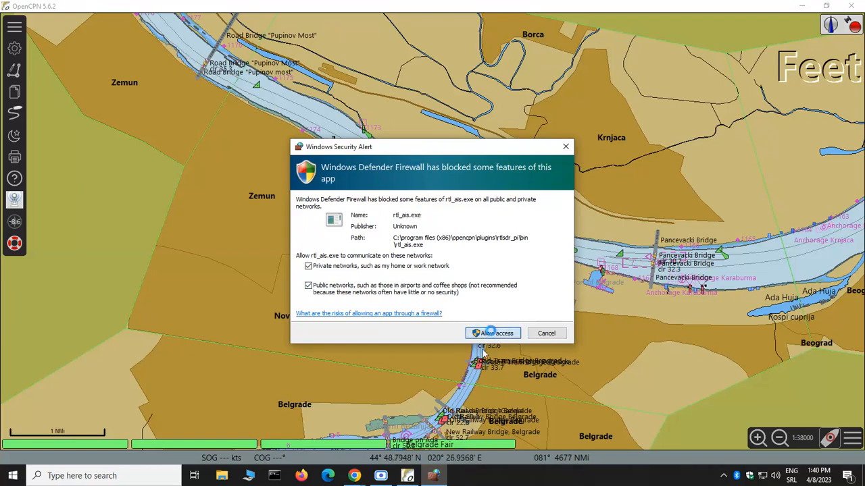
{"action": "left_click", "coordinate": [493, 333]}
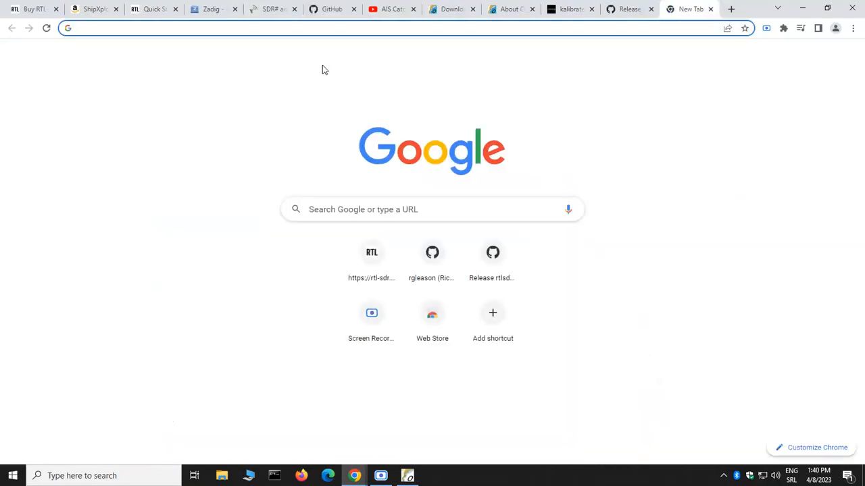
- Load 127.0.0.1:8100 in Chrome, view the AIS Catcher video tab, then return to OpenCPN
{"action": "type", "text": "127.0.0.1:8100"}
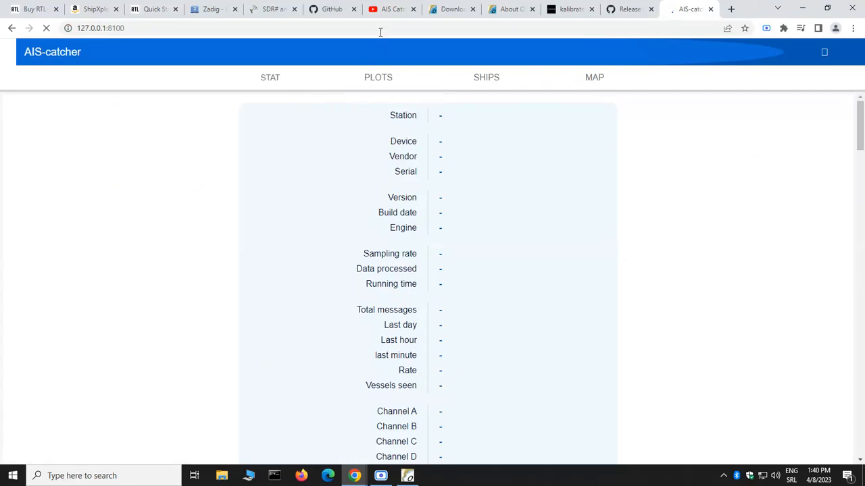
{"action": "left_click", "coordinate": [387, 9]}
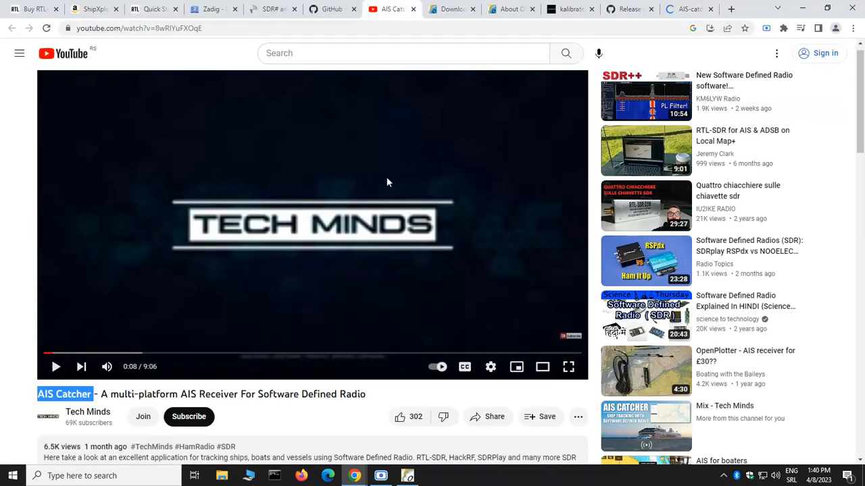
{"action": "mouse_move", "coordinate": [654, 79]}
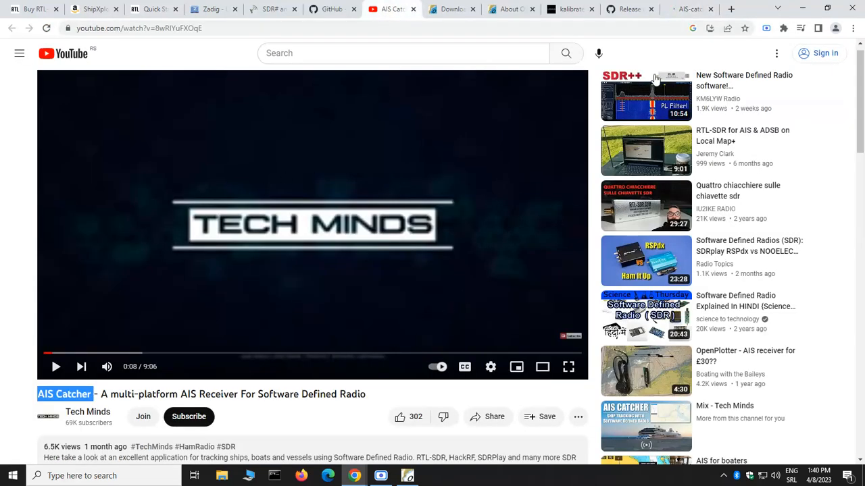
{"action": "left_click", "coordinate": [684, 9]}
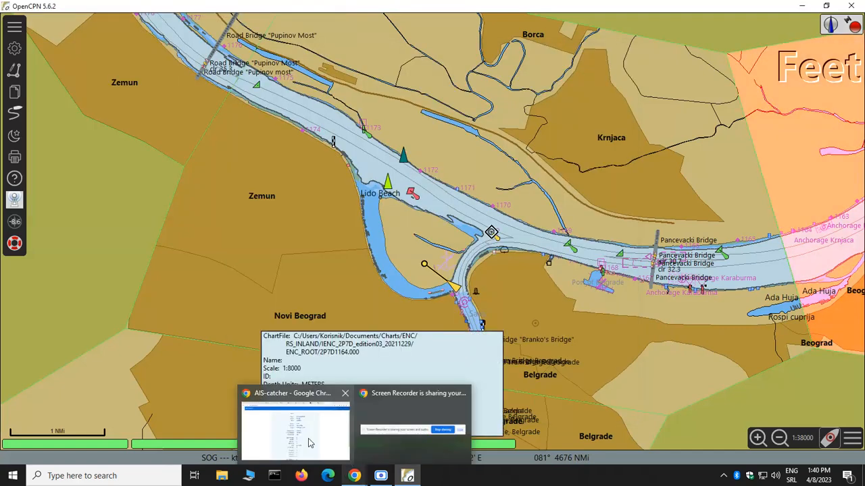
- Bring back the AIS-catcher browser and show the vessels on its map around Belgrade
{"action": "left_click", "coordinate": [295, 429]}
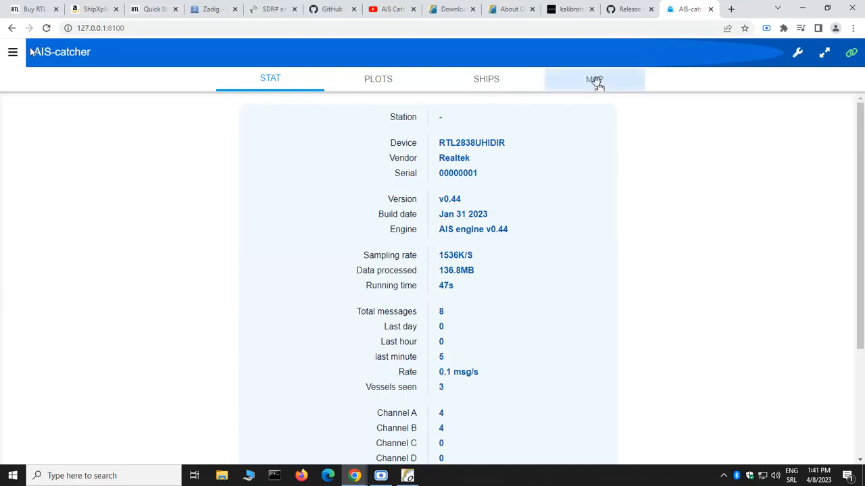
{"action": "left_click", "coordinate": [594, 79]}
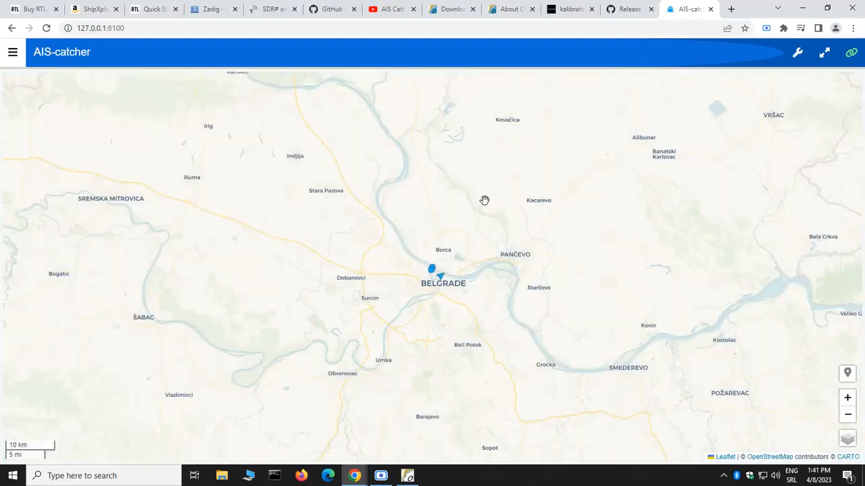
{"action": "scroll", "scroll_direction": "down", "scroll_amount": 3}
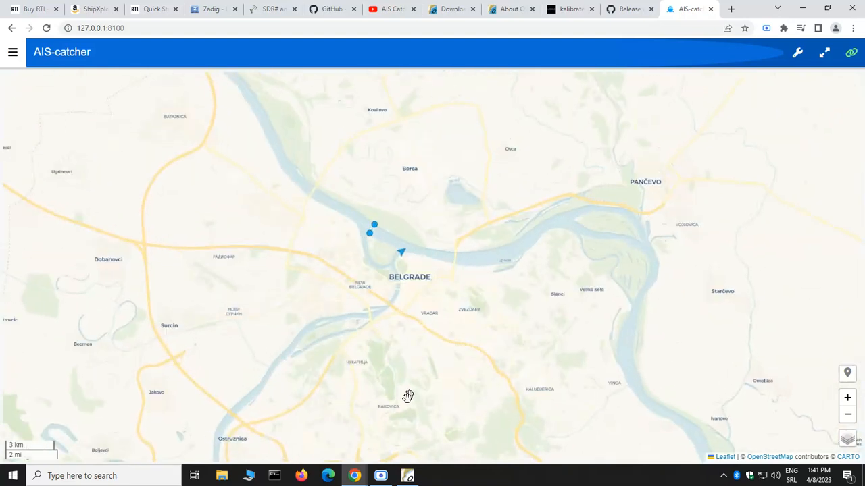
{"action": "mouse_move", "coordinate": [380, 476]}
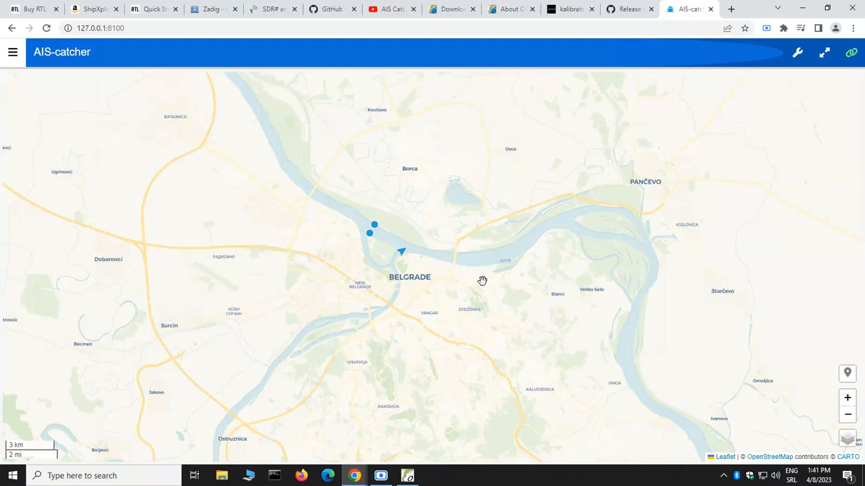
{"action": "mouse_move", "coordinate": [389, 452]}
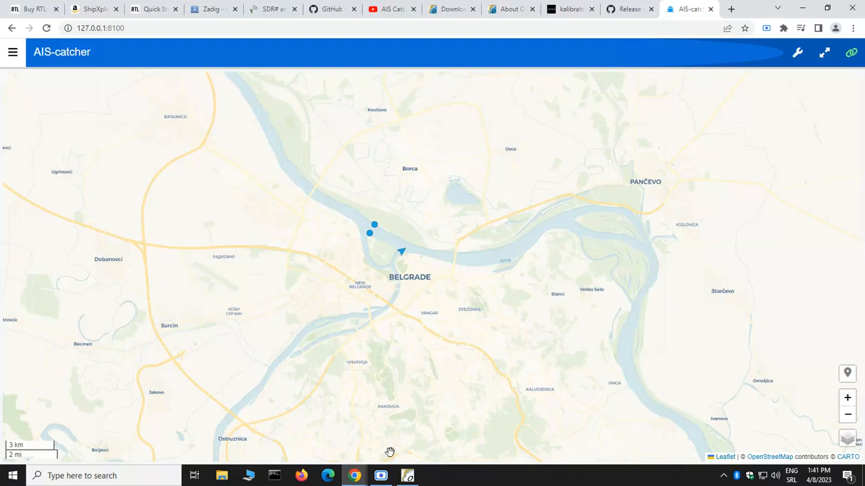
{"action": "mouse_move", "coordinate": [381, 475]}
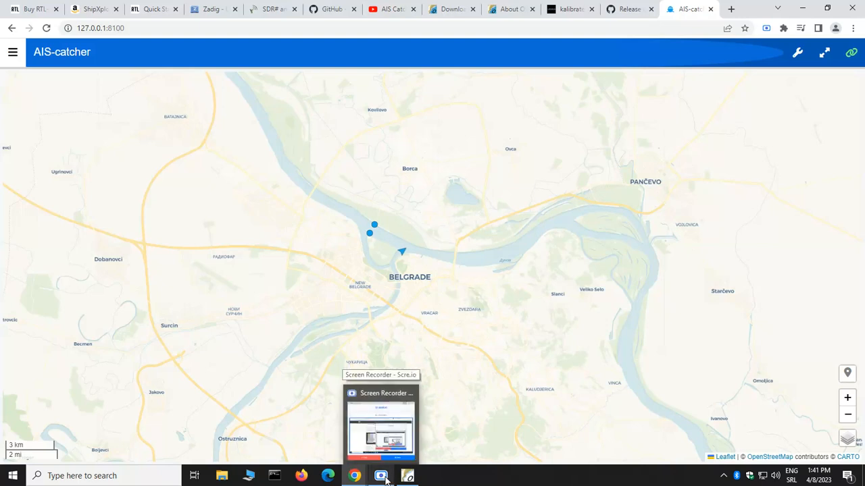